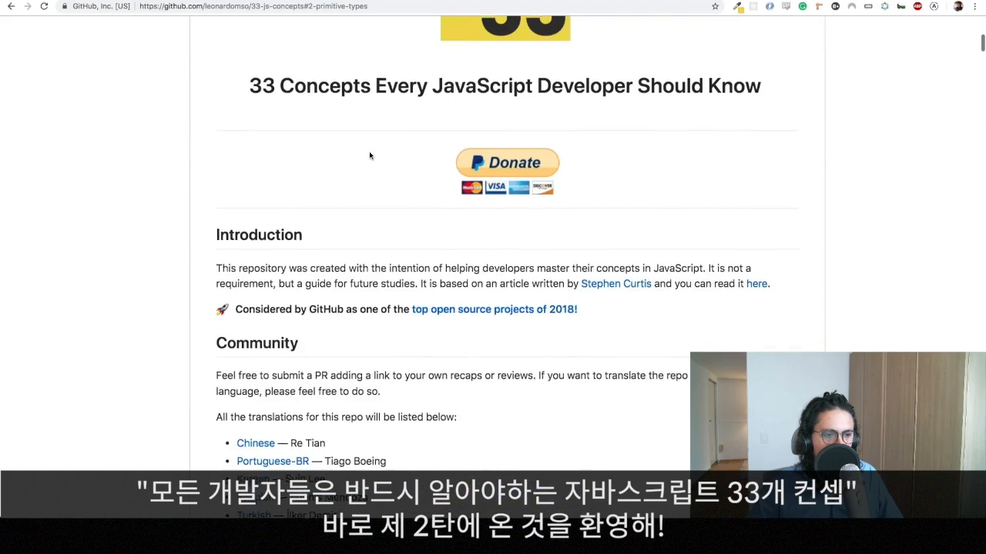
# Step: Write function hello(){ bye(); } in the console without running it
pyautogui.scroll(-3)
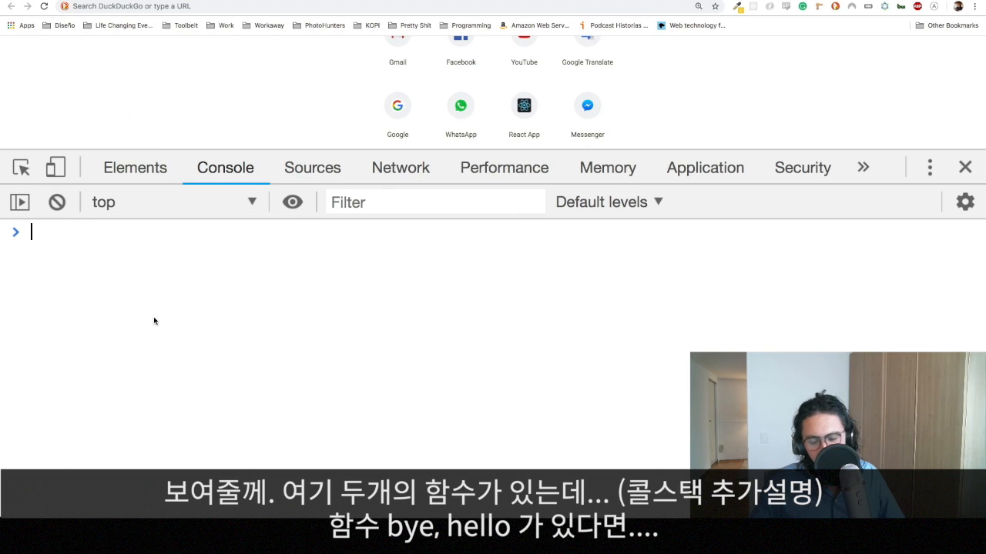
pyautogui.write('function')
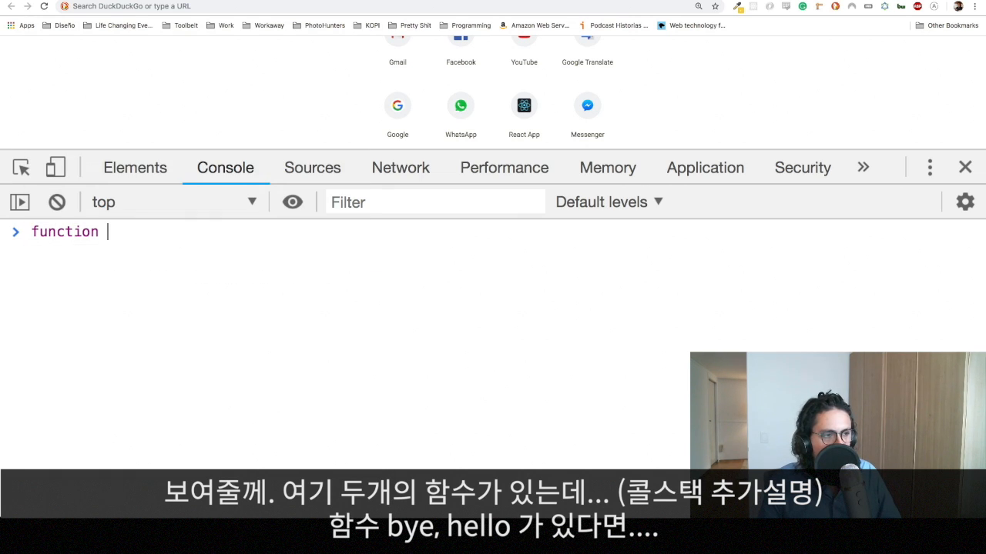
pyautogui.write('hello(){}')
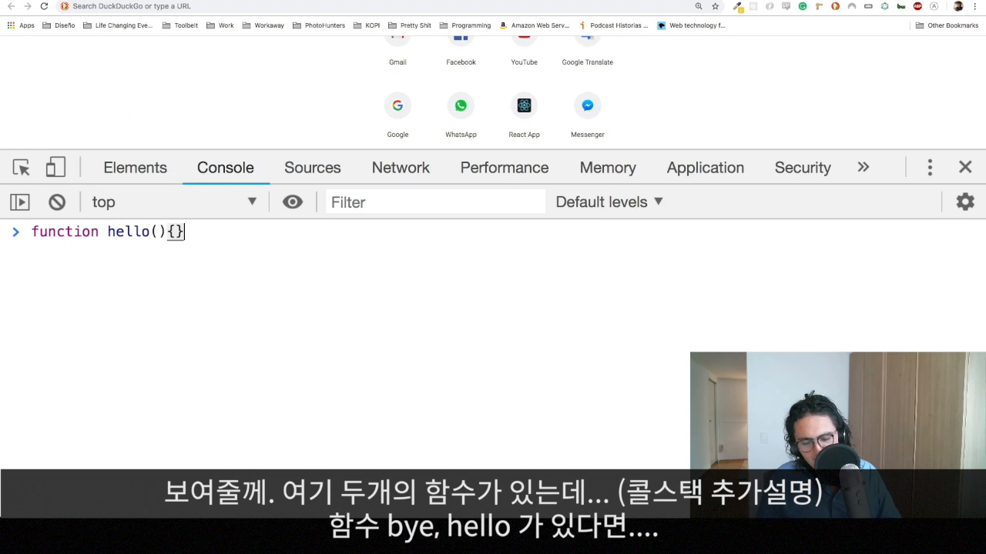
pyautogui.press('Enter')
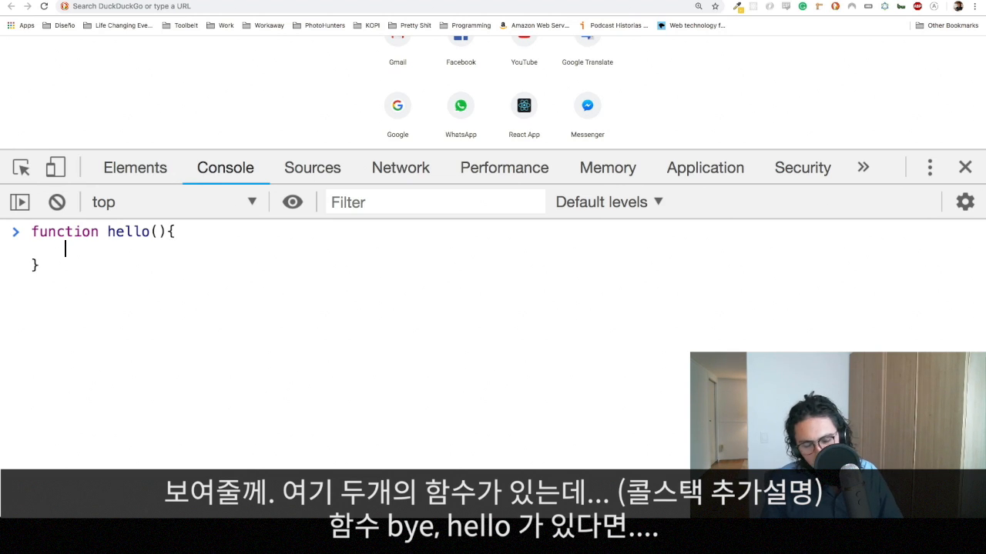
pyautogui.write('bye();')
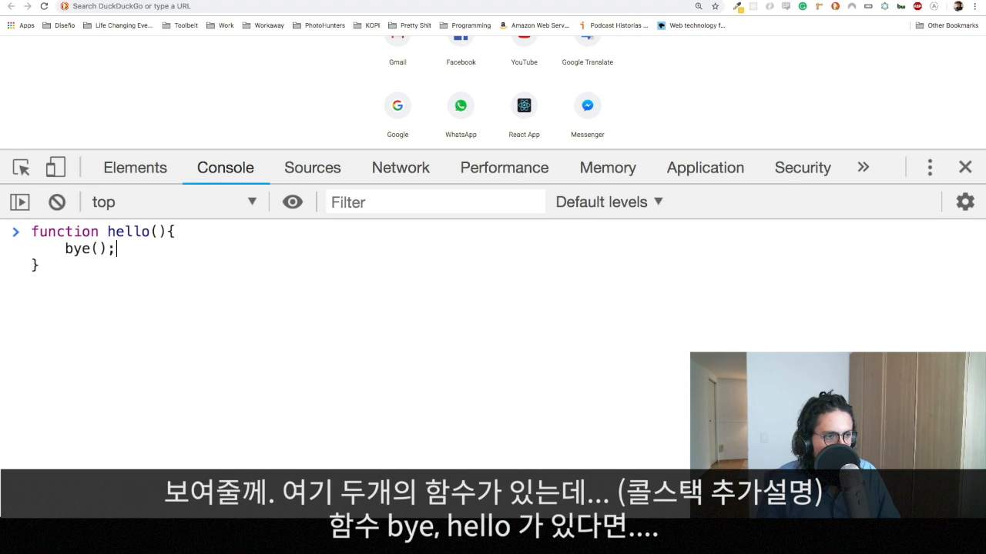
# Step: Add function bye(){ hello(); } and a hello() call below it
pyautogui.write('function')
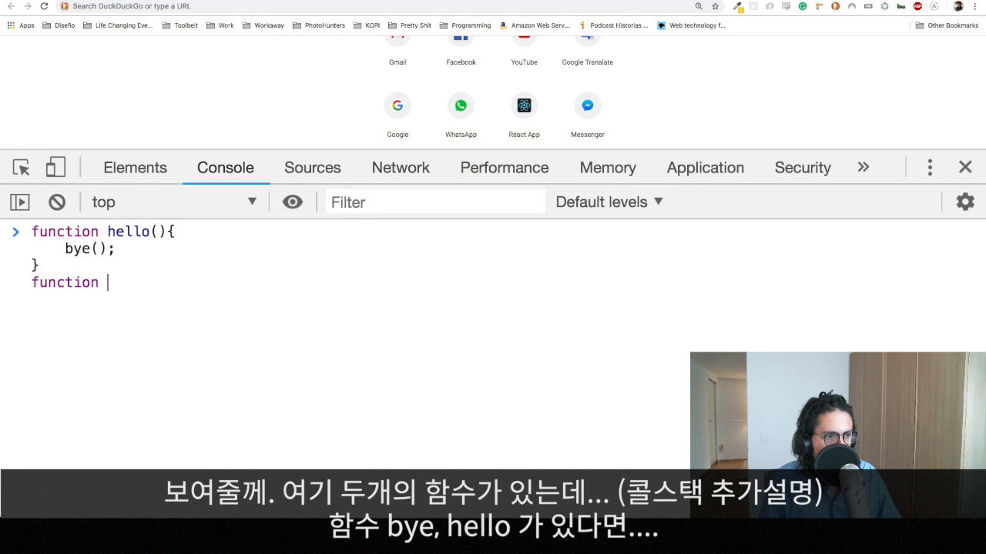
pyautogui.write('bye(){')
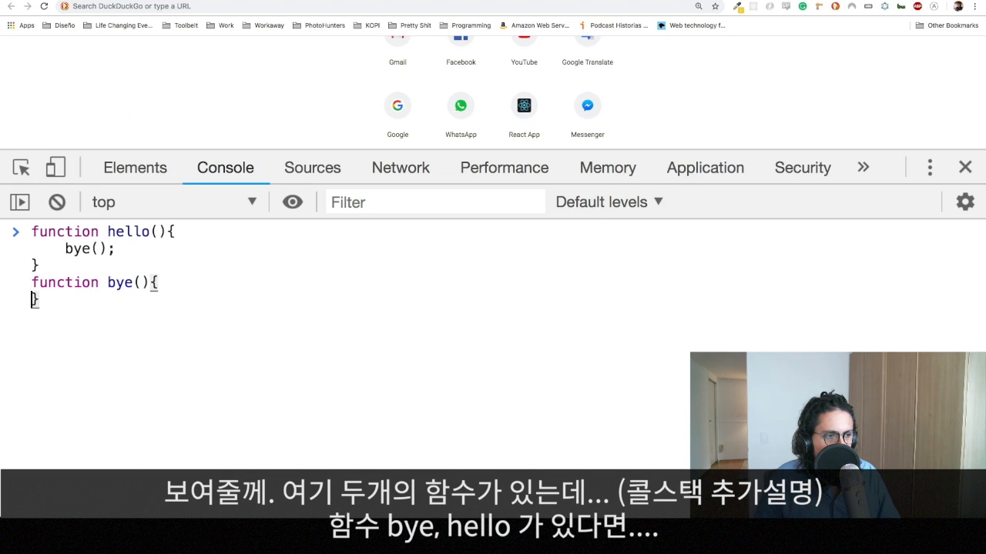
pyautogui.write('hello(')
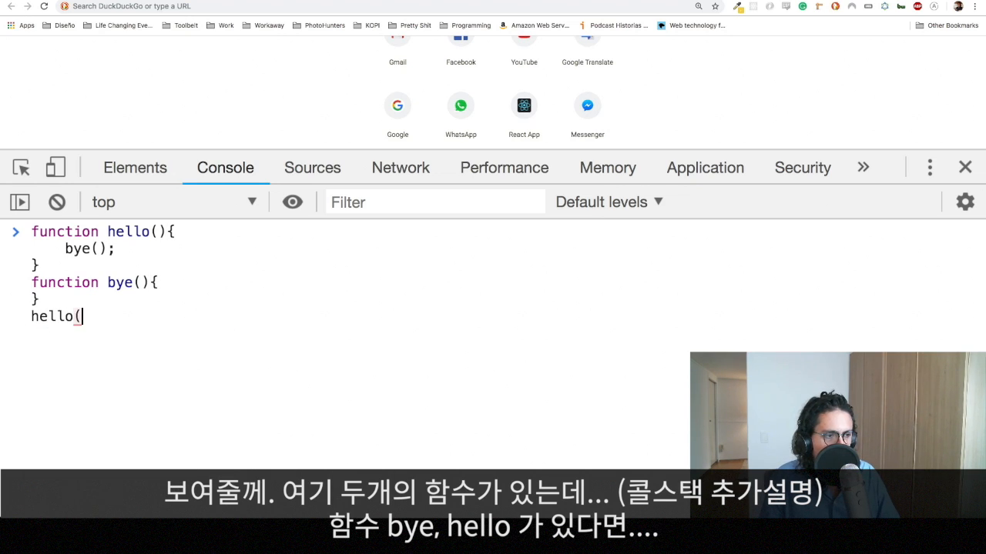
pyautogui.write(');')
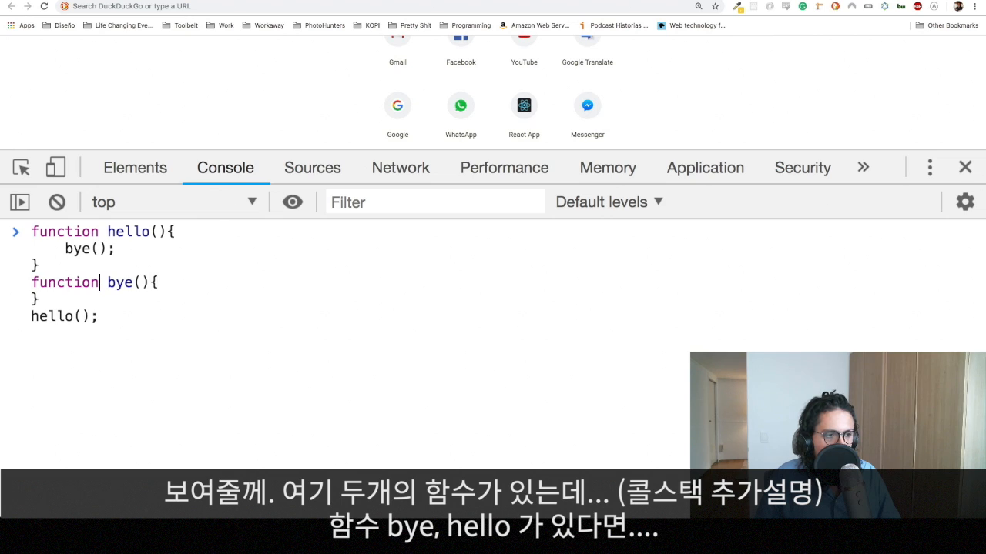
pyautogui.write('hello();')
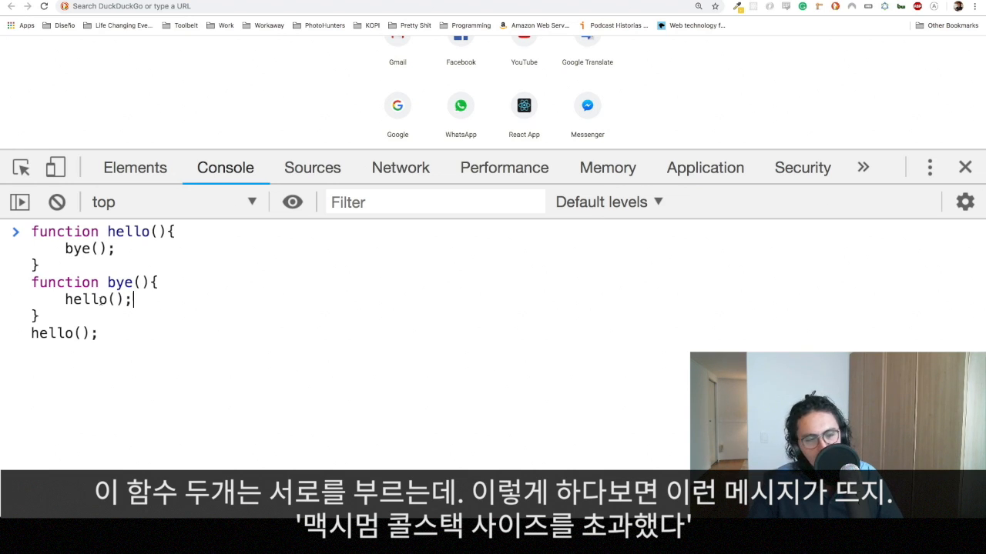
# Step: Run the code and view the RangeError: Maximum call stack size exceeded
pyautogui.press('Enter')
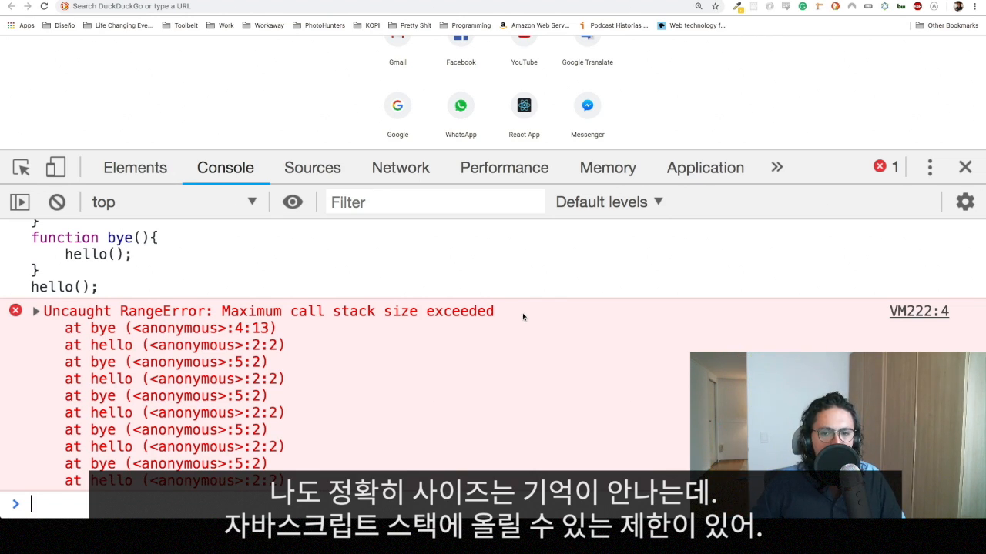
pyautogui.moveTo(746, 277)
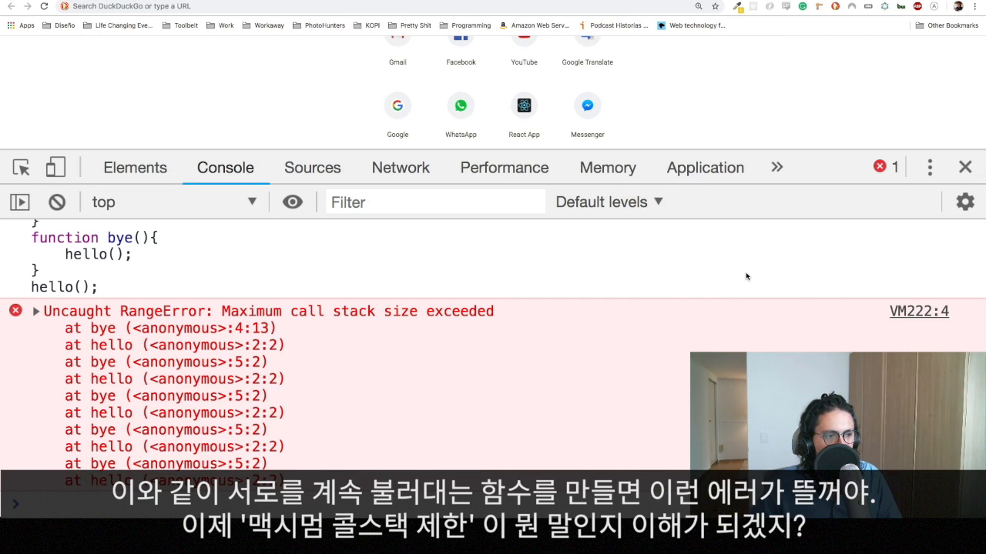
pyautogui.scroll(-3)
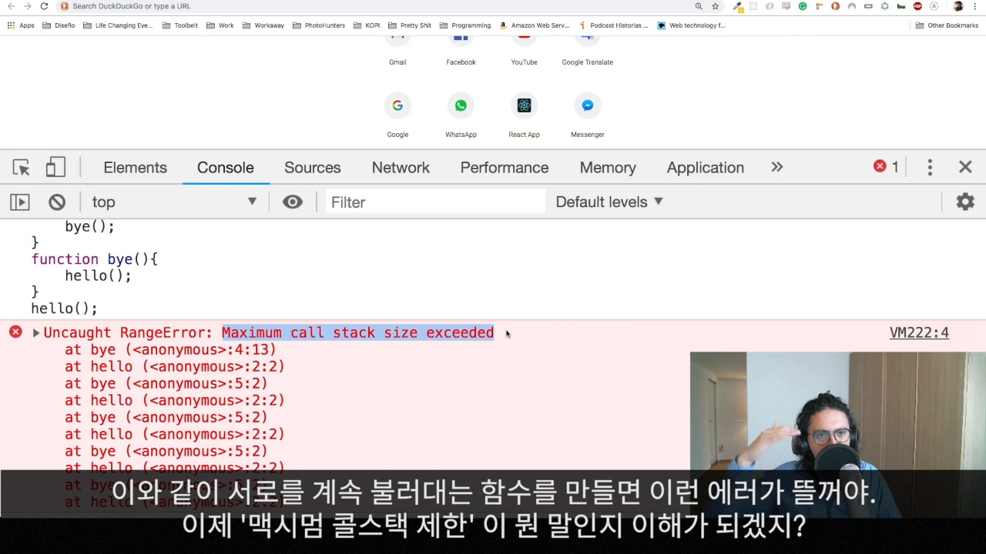
pyautogui.moveTo(367, 351)
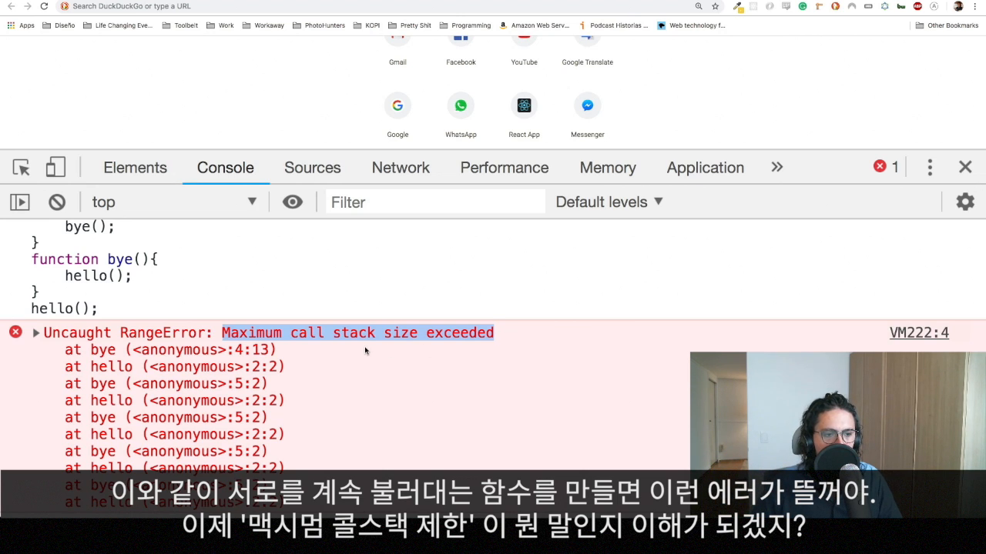
pyautogui.scroll(-3)
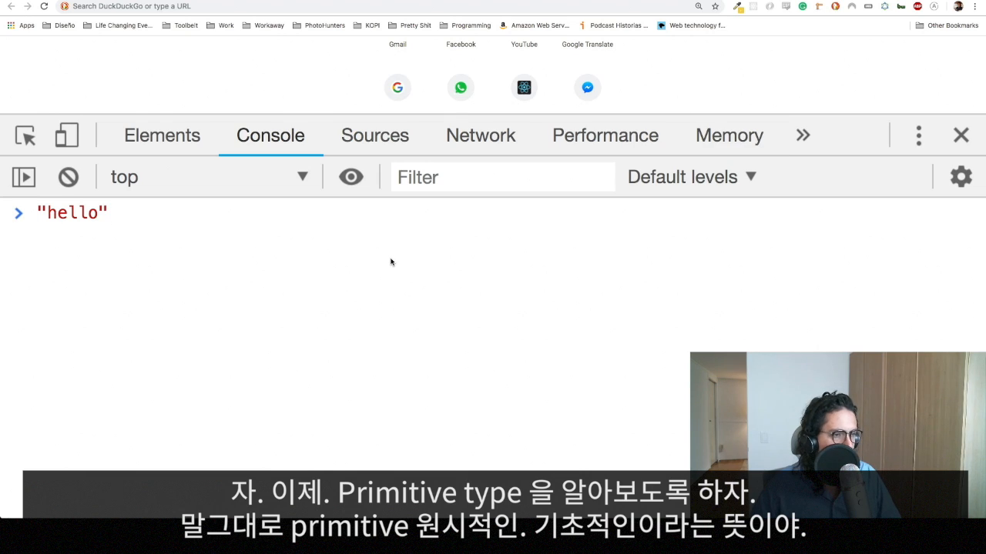
pyautogui.moveTo(418, 243)
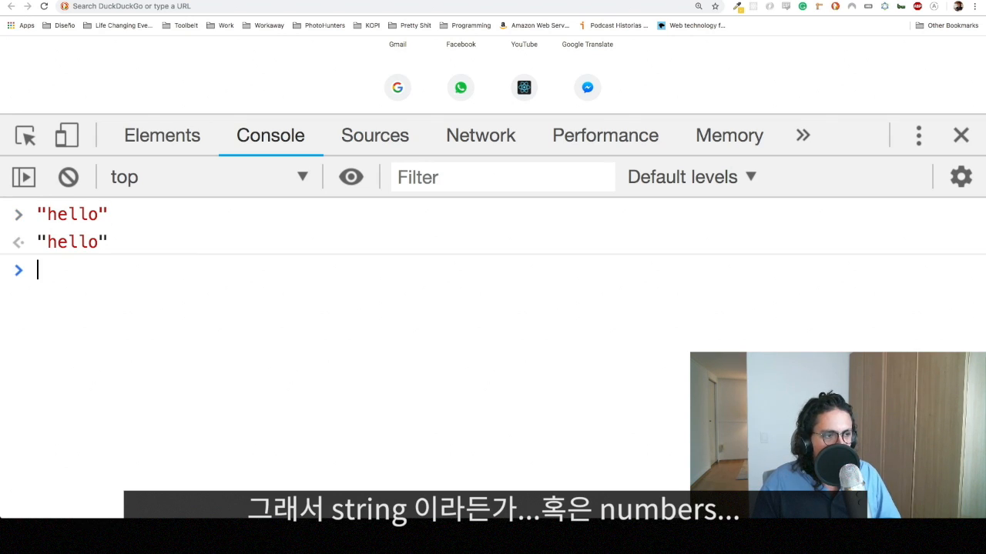
# Step: Evaluate the single-quoted 'hello' string, then clear the console
pyautogui.write("'hel'")
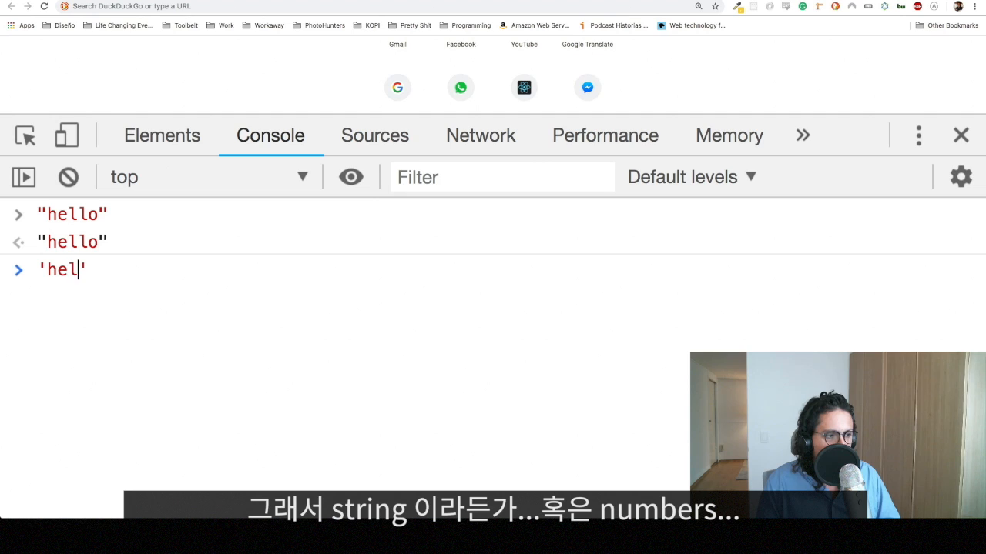
pyautogui.press('Enter')
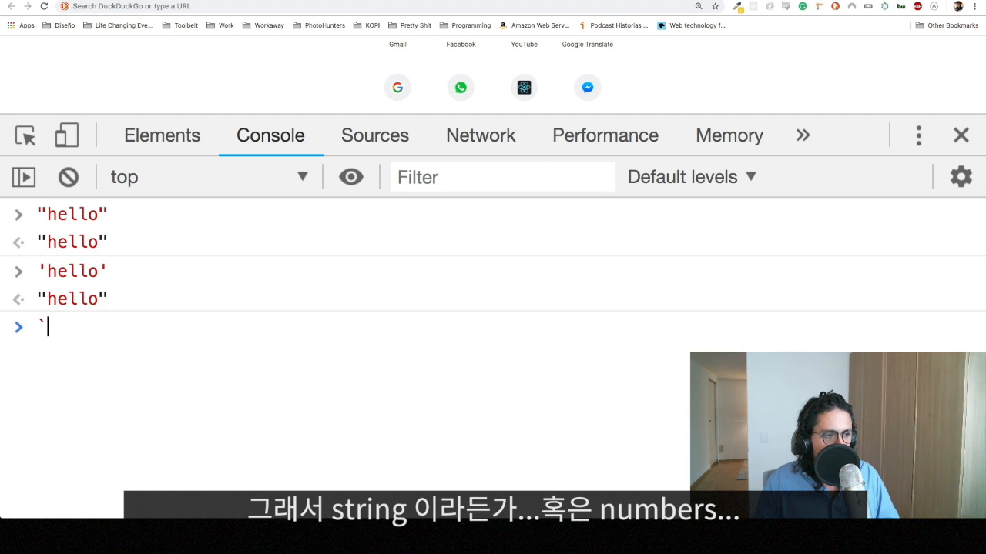
pyautogui.press('Enter')
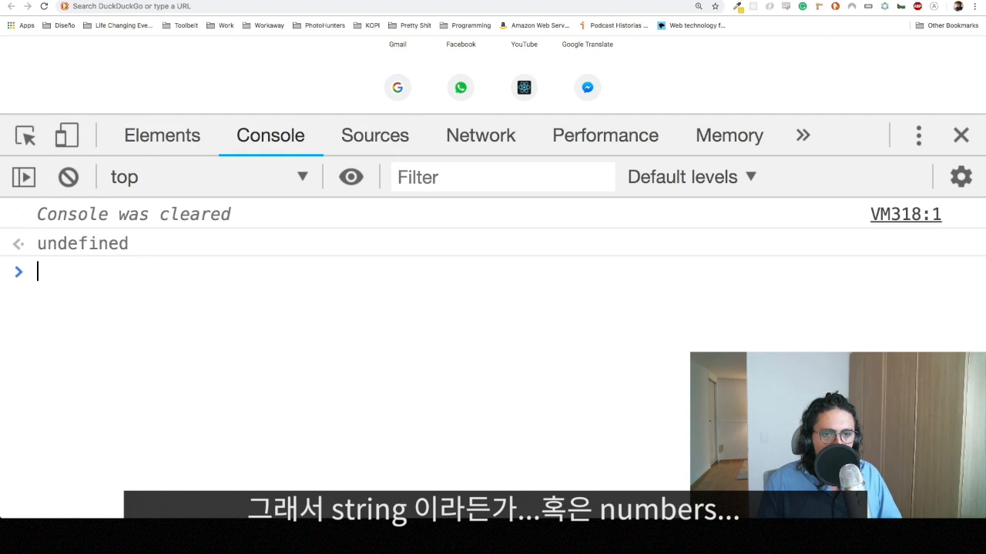
# Step: Evaluate the number 585858585 and a decimal 12., then clear the console
pyautogui.write('585858585')
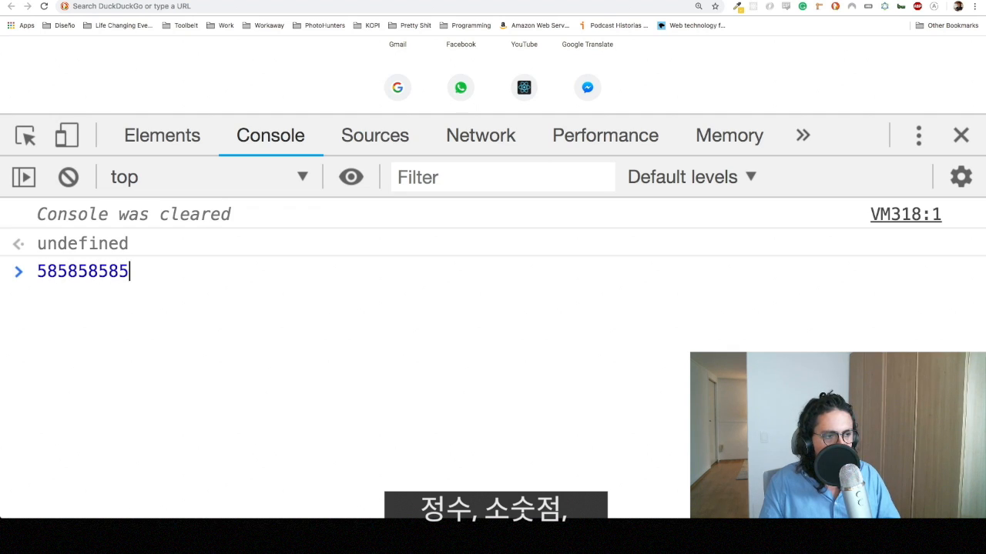
pyautogui.write('12.')
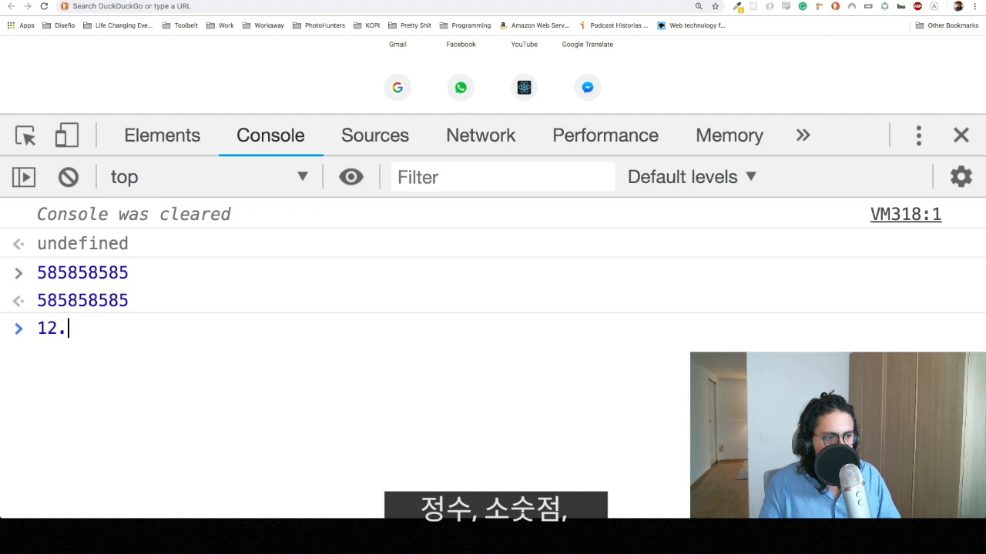
pyautogui.press('Enter')
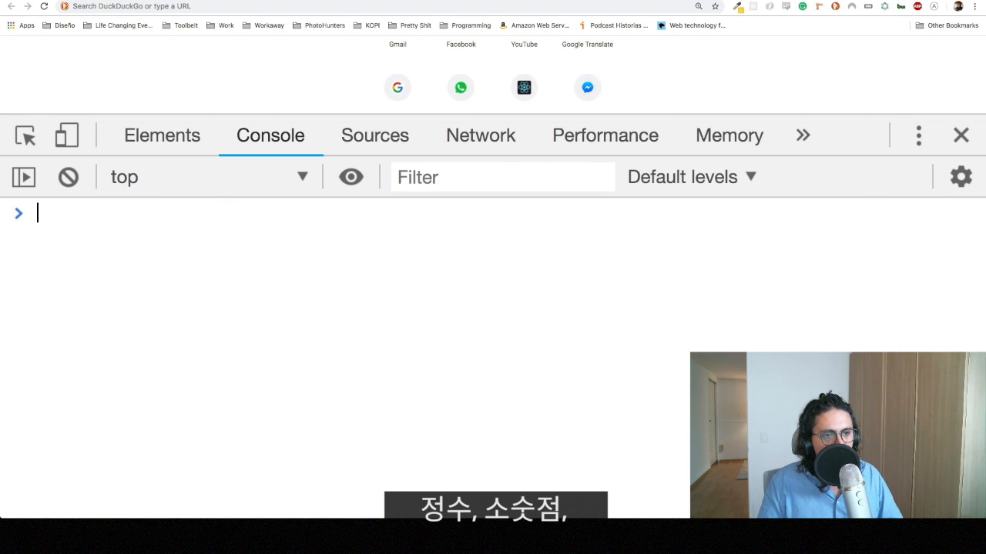
# Step: Evaluate null, undefined and NaN, then clear the console
pyautogui.write('text')
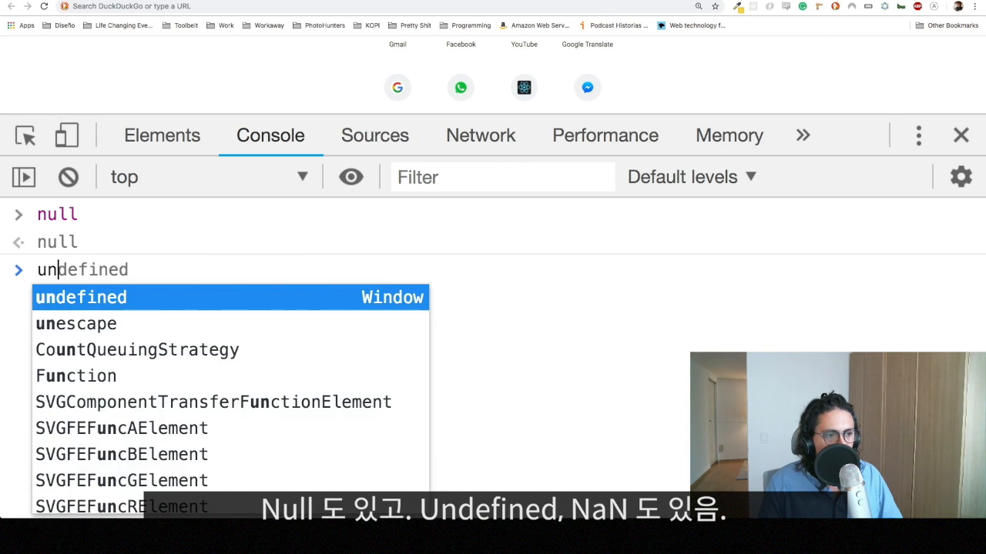
pyautogui.press('Enter')
pyautogui.write('NaN')
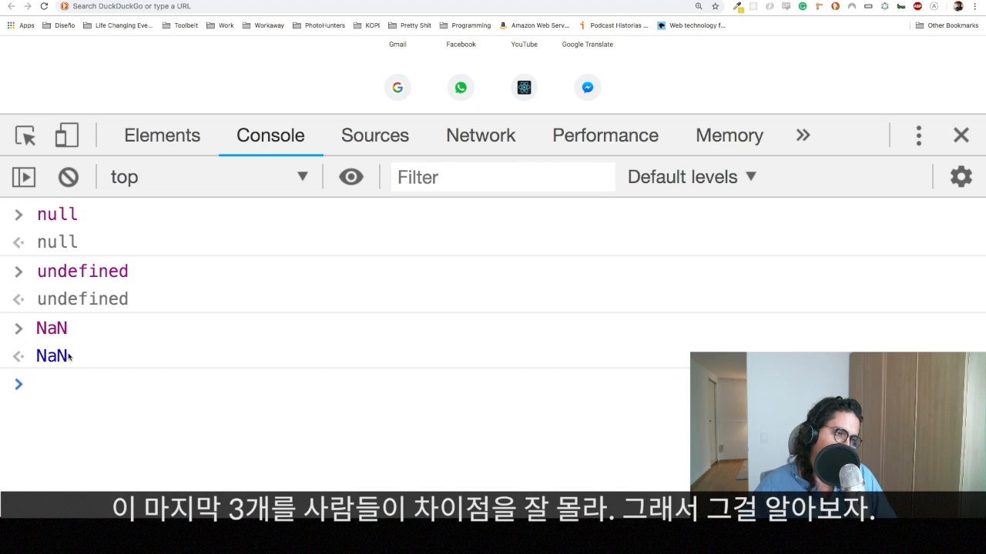
pyautogui.moveTo(37, 215); pyautogui.dragTo(74, 355)
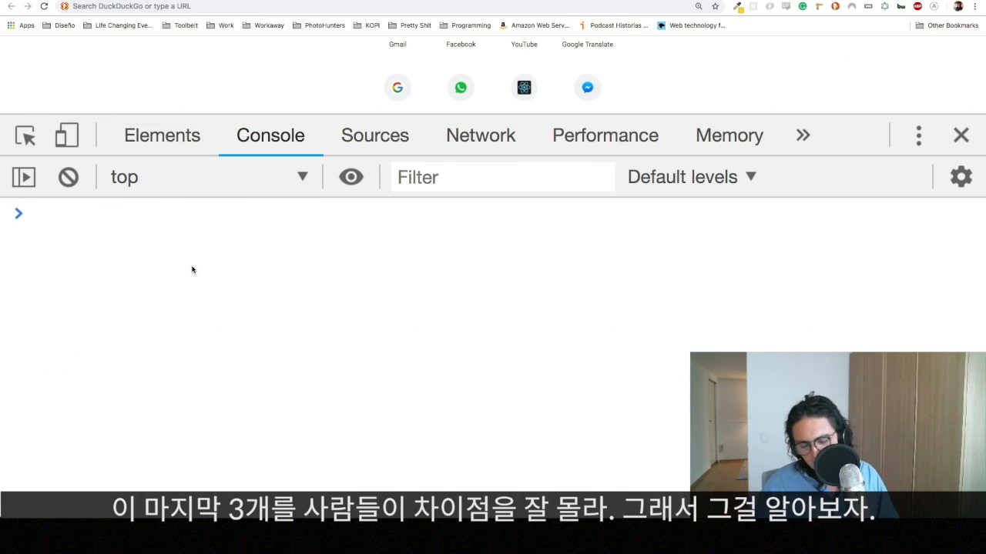
# Step: Evaluate "hello!" and a corrected single-quoted 'hello' string
pyautogui.write('"hello!')
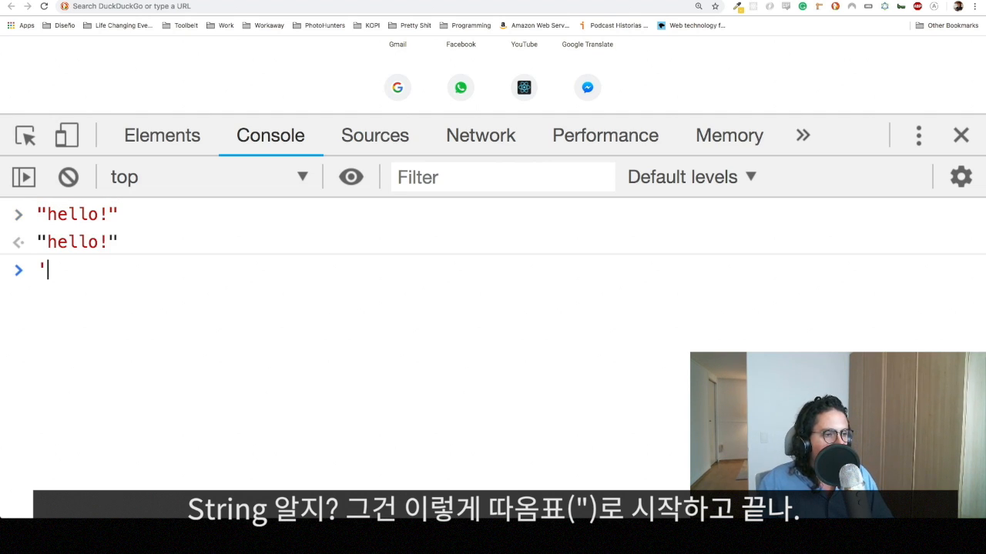
pyautogui.write('hello"')
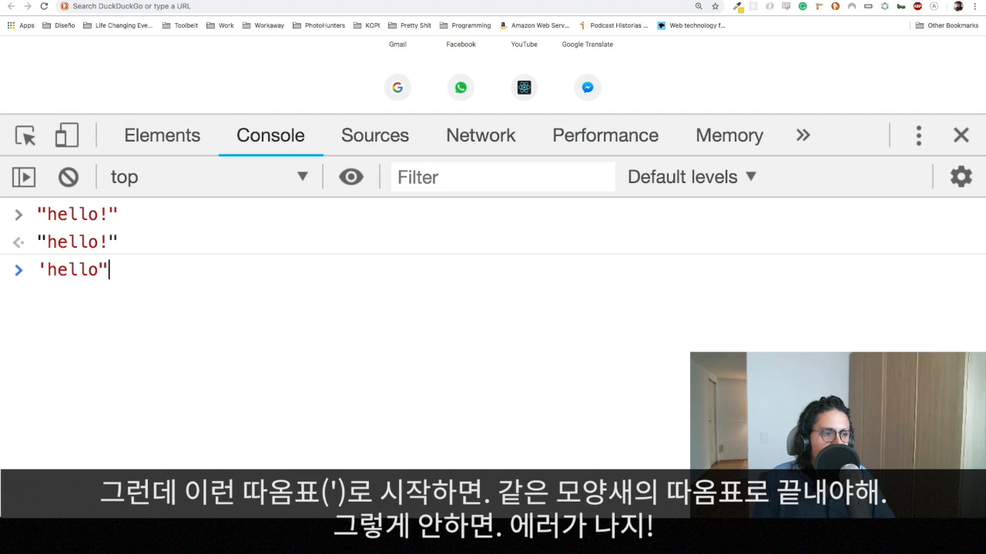
pyautogui.press('Backspace')
pyautogui.write("'")
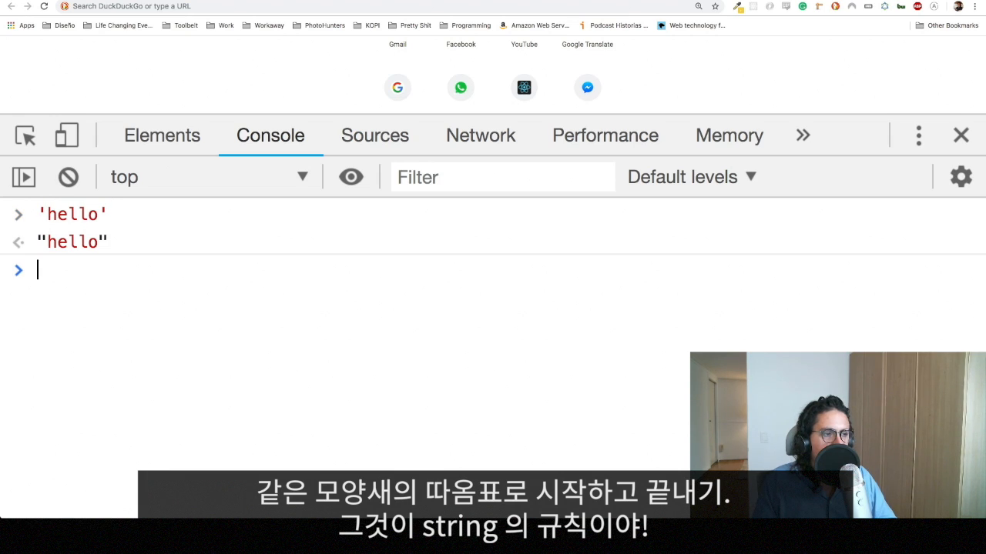
# Step: Enter the "jello" string and clear the console with clear()
pyautogui.write('"')
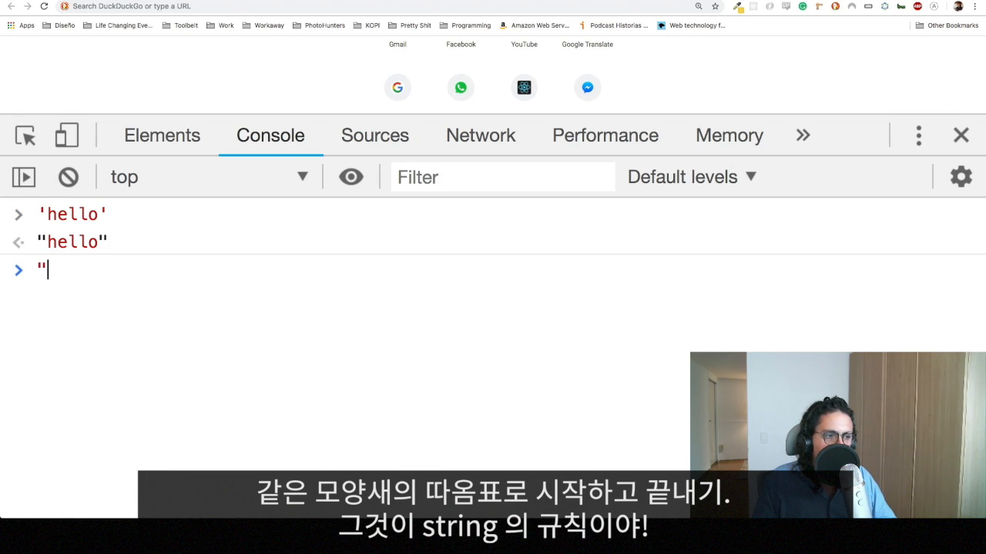
pyautogui.write('jello"')
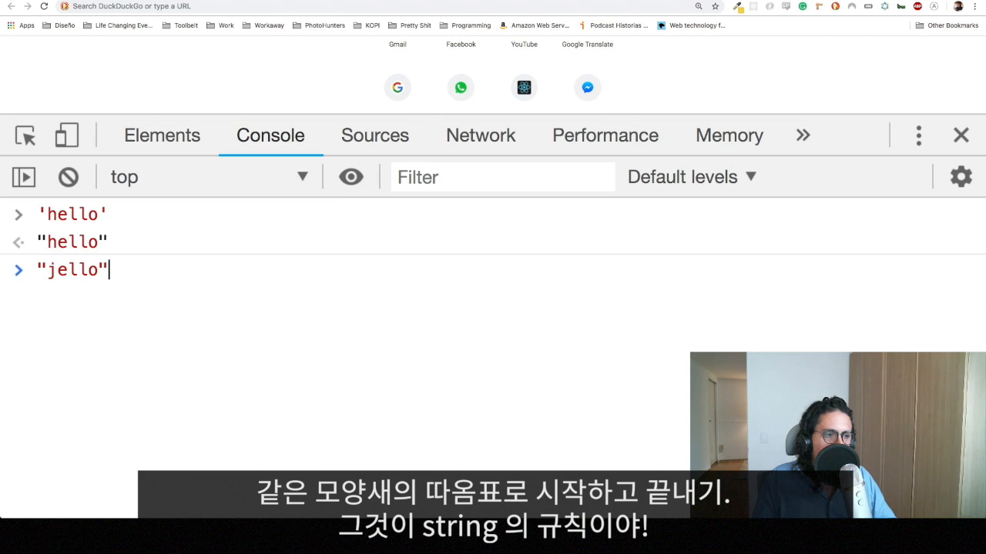
pyautogui.write('clear')
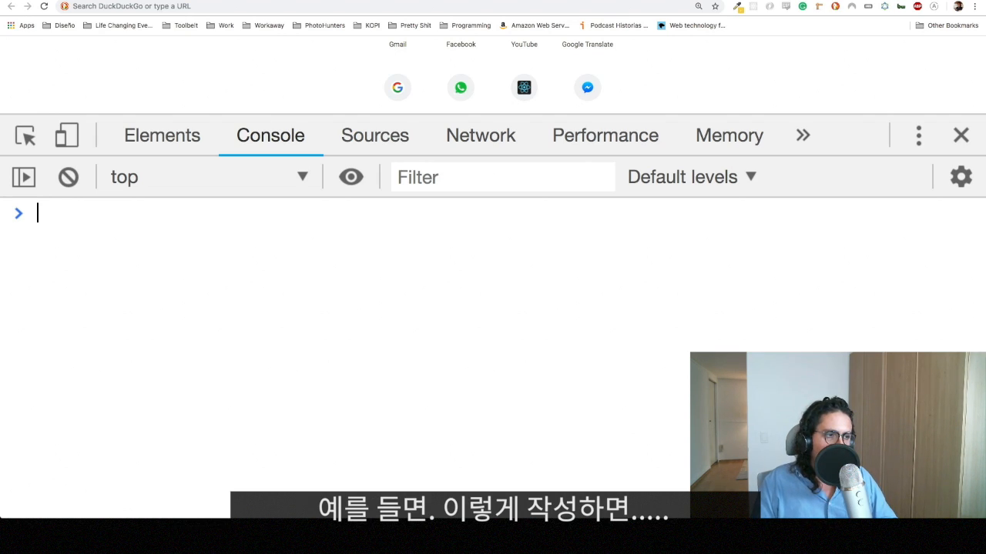
# Step: Enter "Hello they call me "the awesome man"" with nested quotes, producing a syntax error
pyautogui.write('"H')
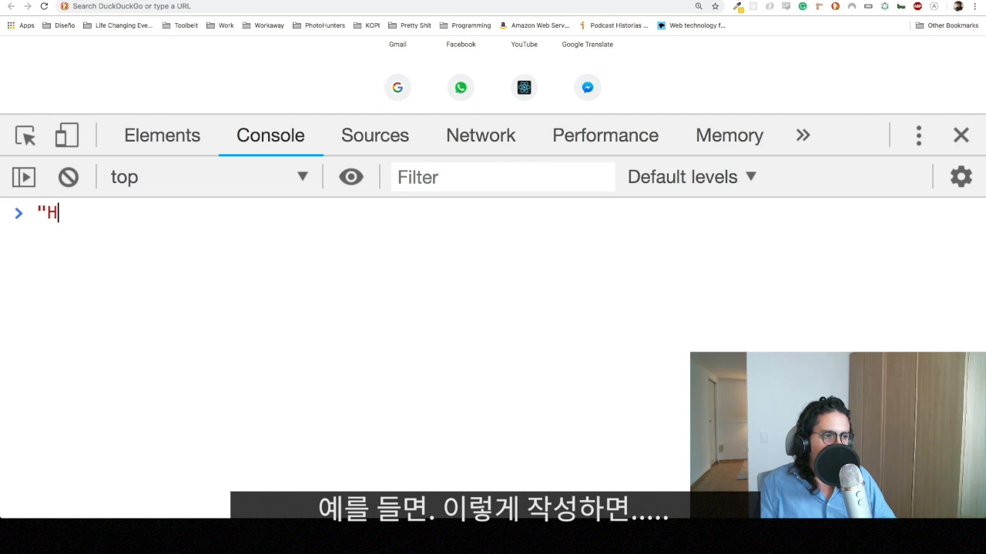
pyautogui.write('ello they c')
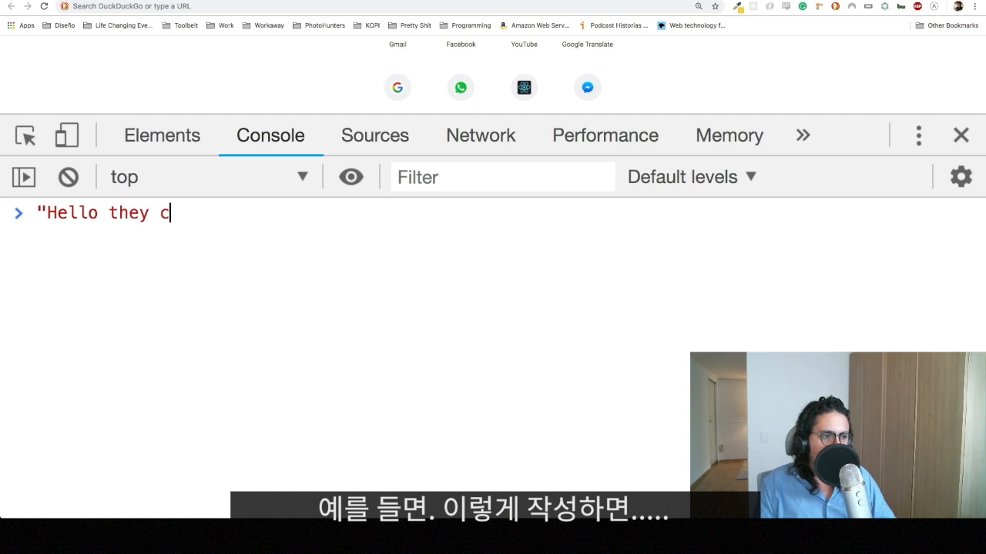
pyautogui.write('all me "the')
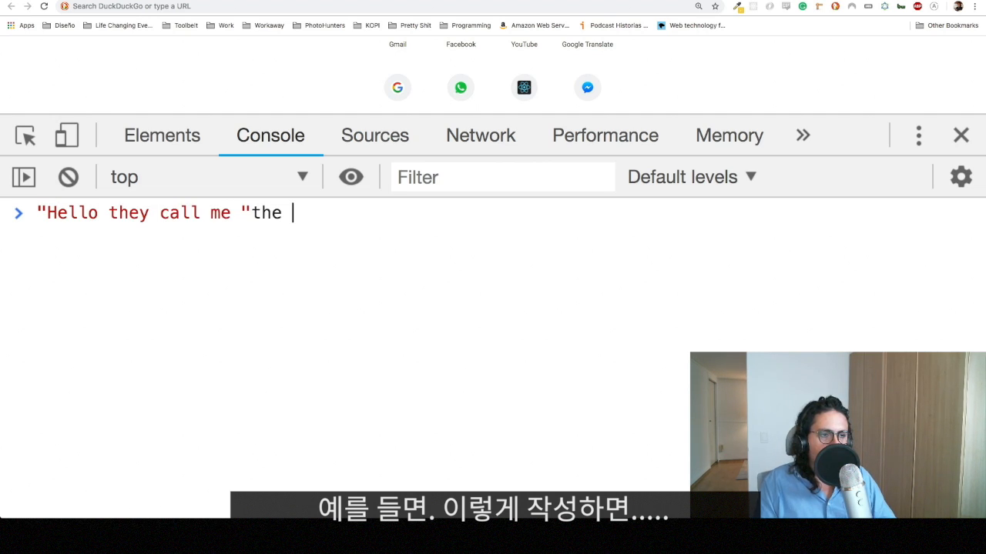
pyautogui.write('awesome man"')
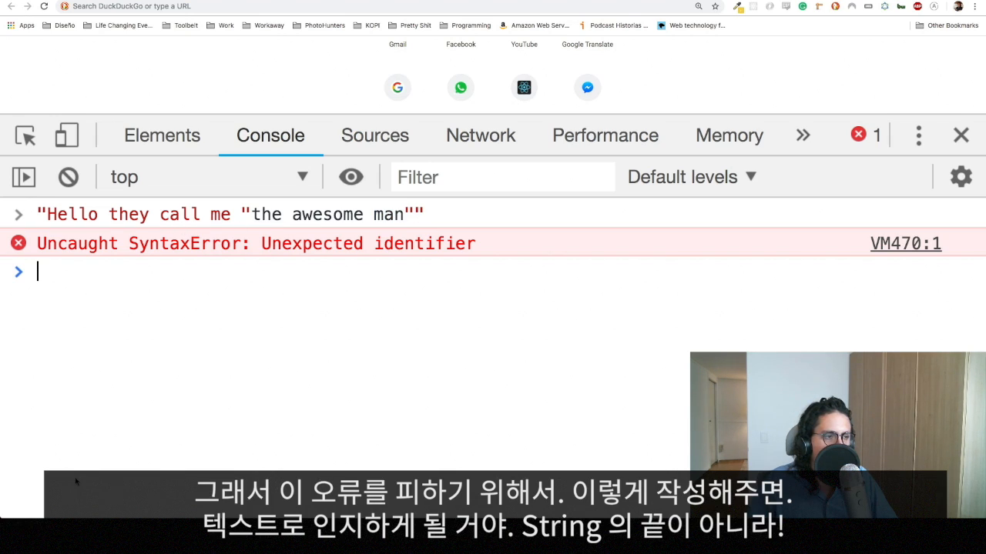
# Step: Escape the inner quotes with backslashes, evaluate the string, then clear the console
pyautogui.write('"Hello they call me "the awesome man""')
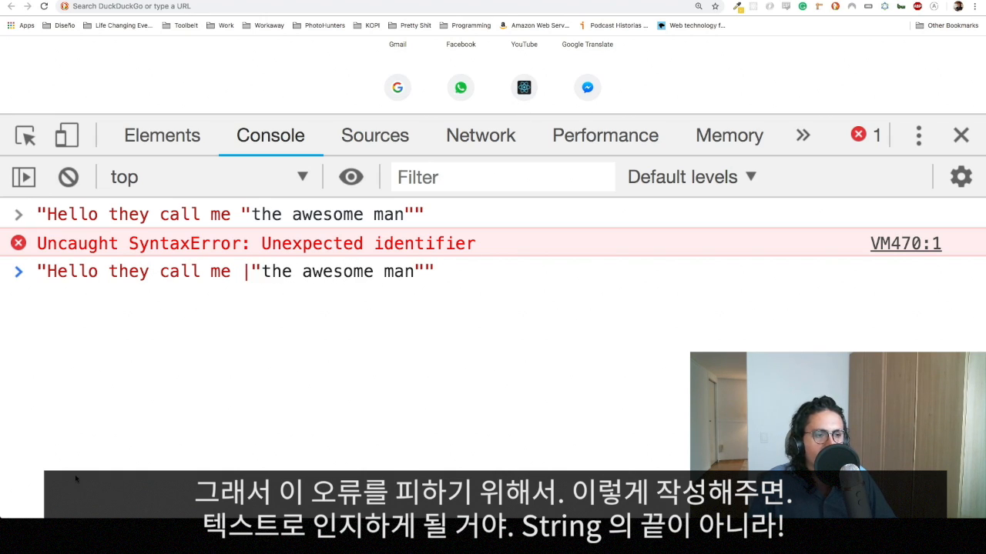
pyautogui.write('\\')
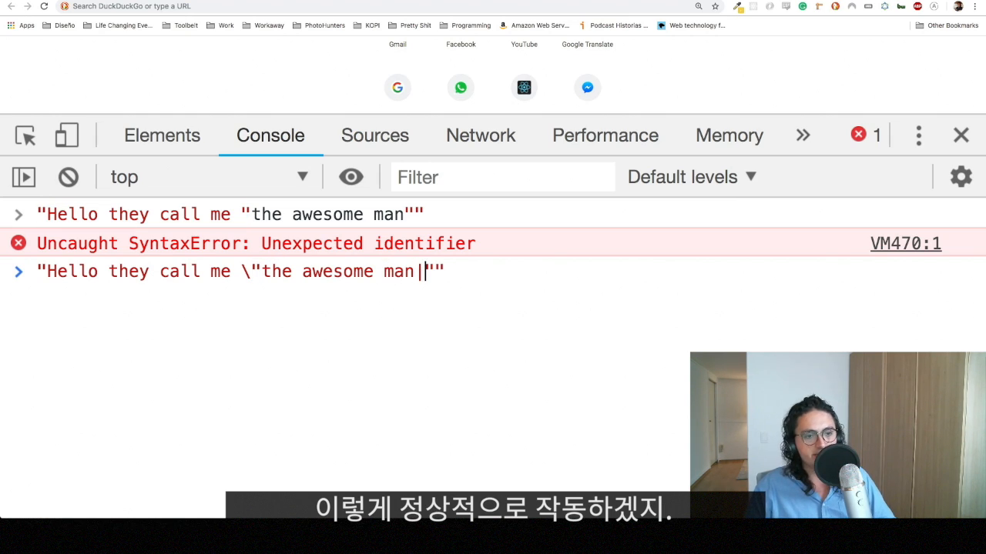
pyautogui.press('Enter')
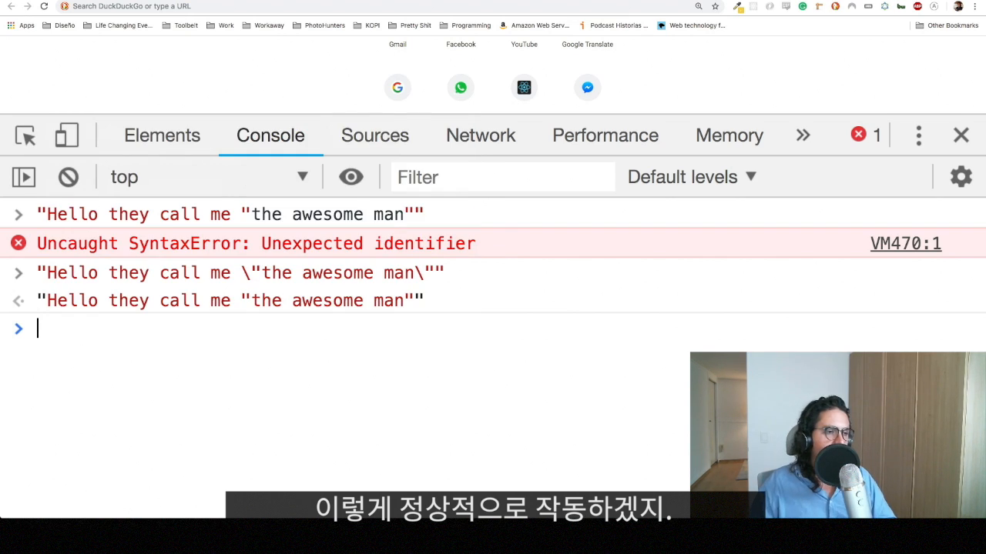
pyautogui.click(68, 175)
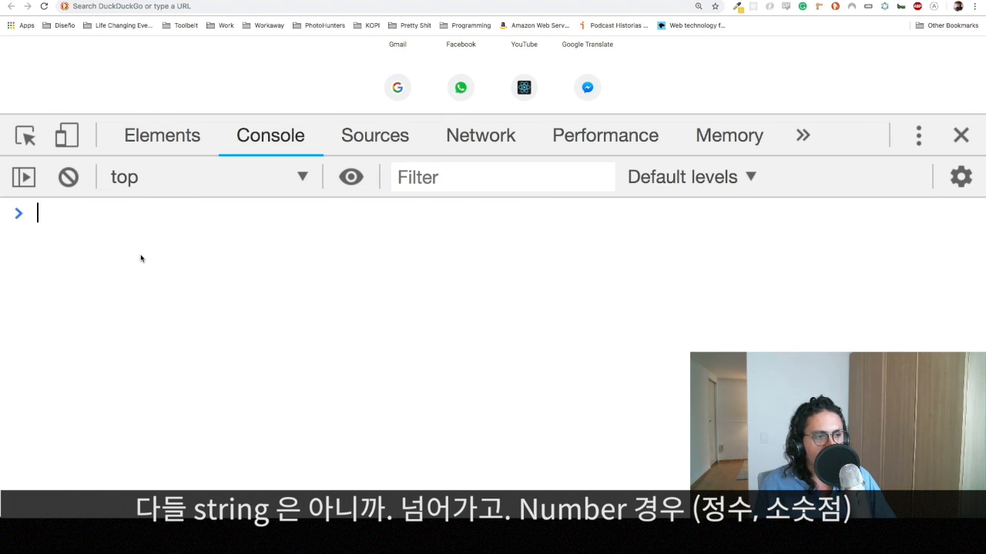
# Step: Evaluate the numbers 2 and 3.6, then clear the console
pyautogui.write('2')
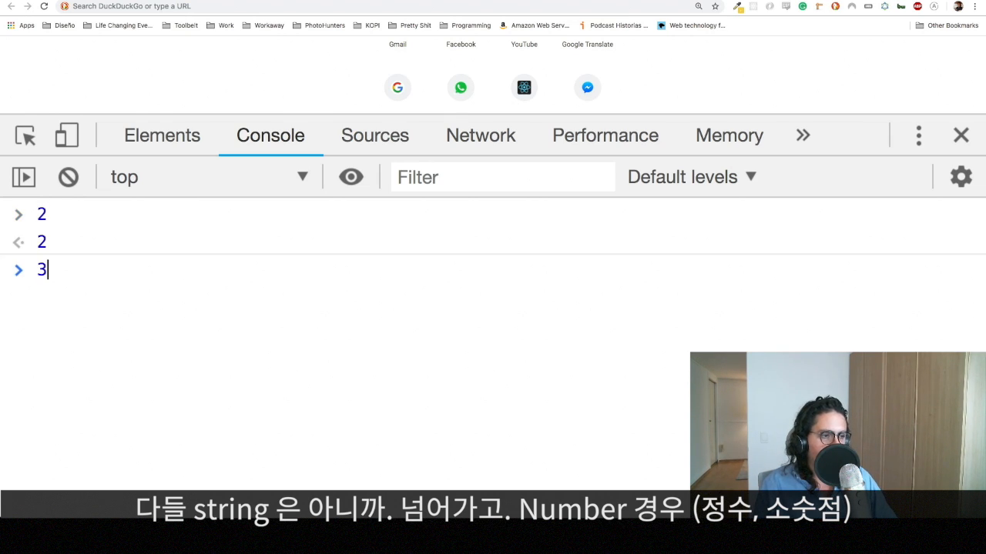
pyautogui.press('Enter')
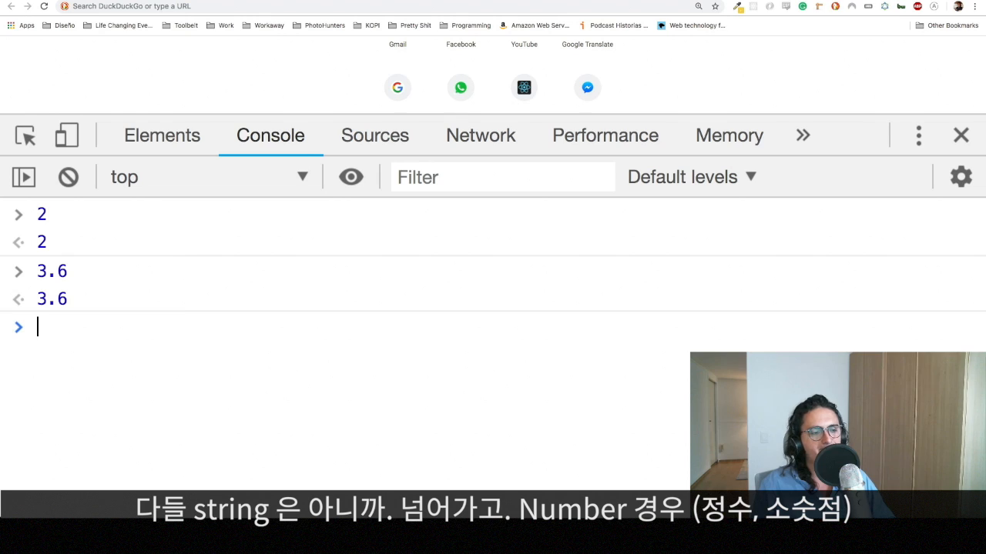
pyautogui.click(67, 177)
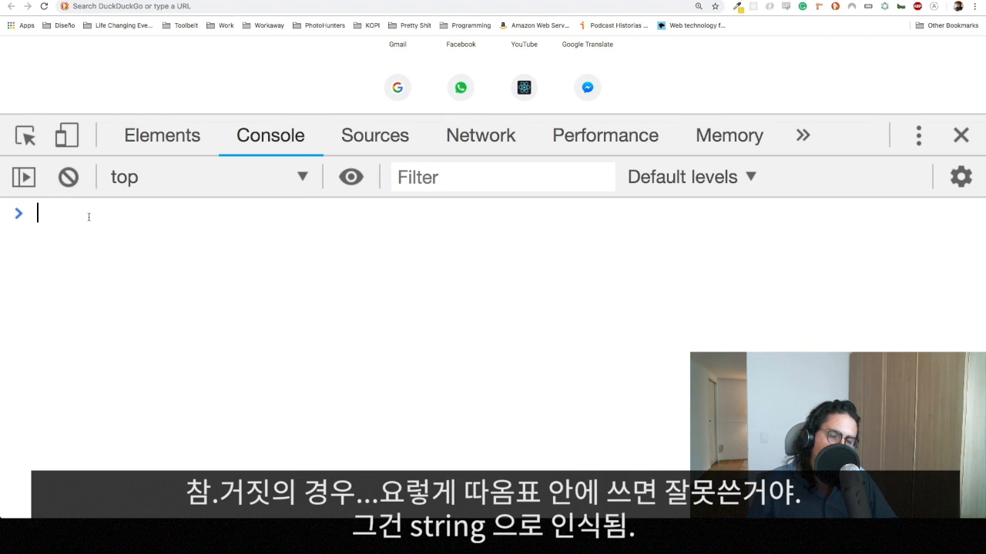
# Step: Evaluate booleans true and false alongside the strings "true" and "false"
pyautogui.write('true')
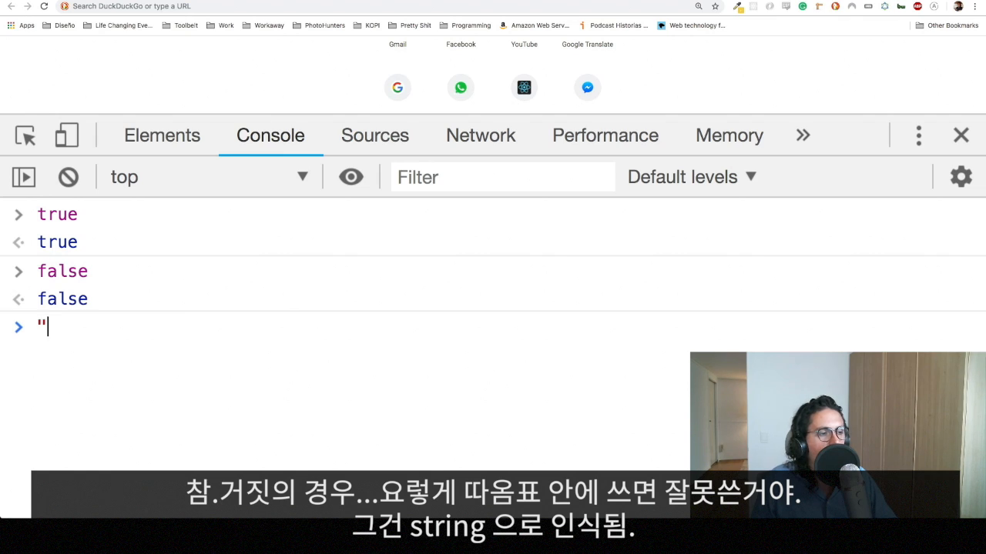
pyautogui.press('Enter')
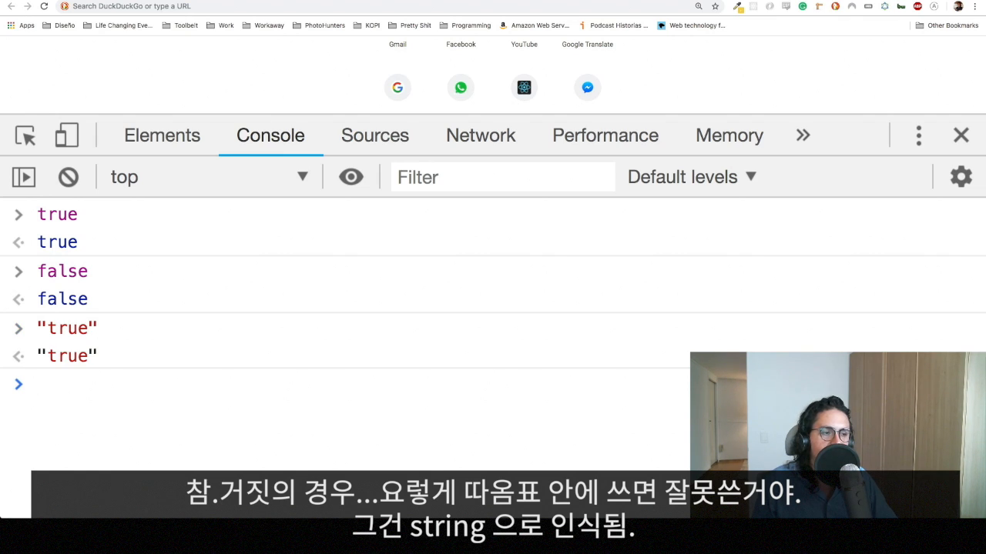
pyautogui.write('"fal')
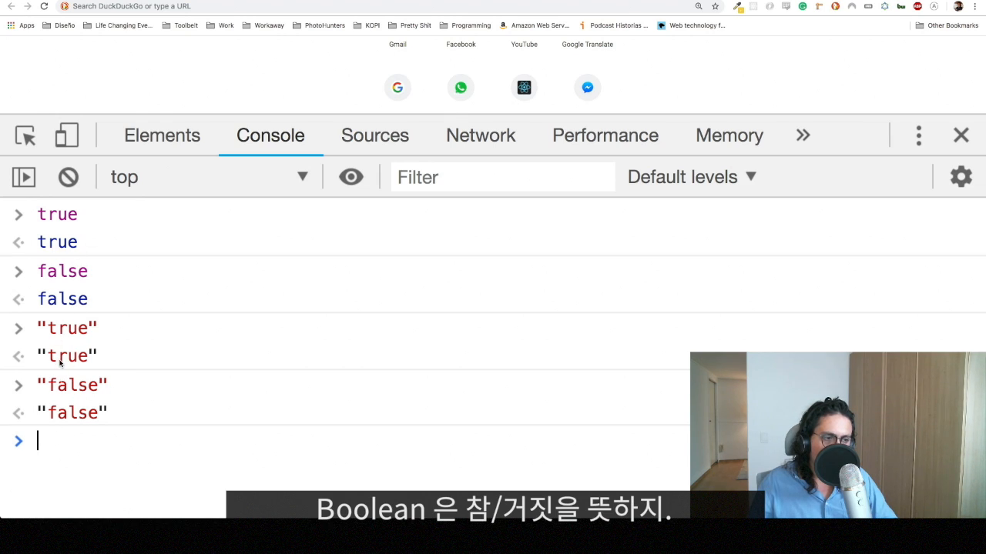
pyautogui.moveTo(68, 177)
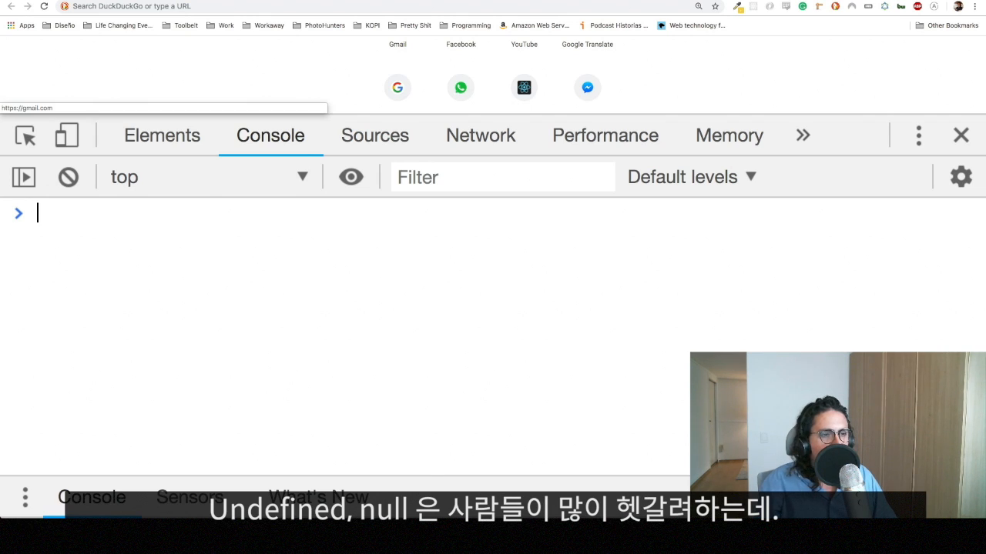
# Step: Declare let hello; and log hello === undefined, which prints true
pyautogui.write('num')
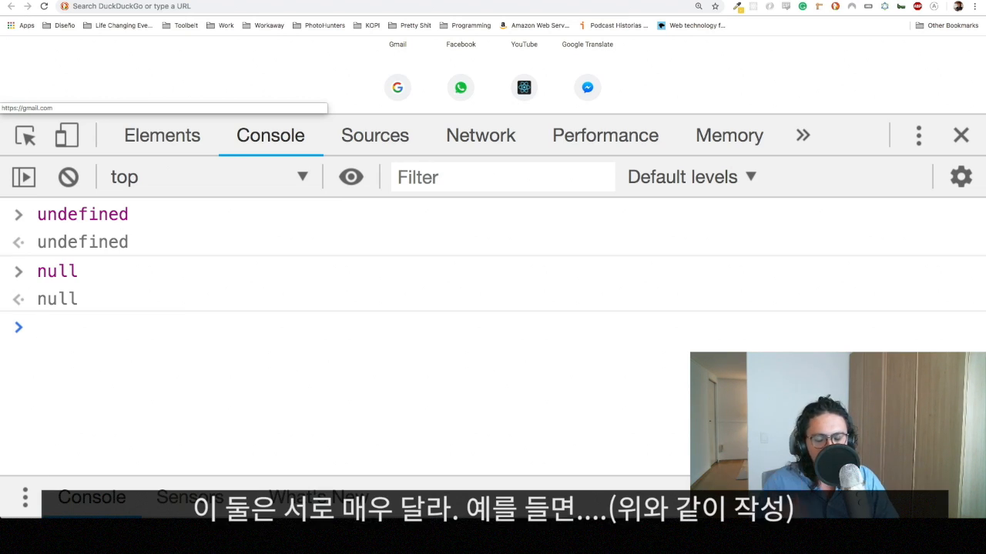
pyautogui.click(68, 176)
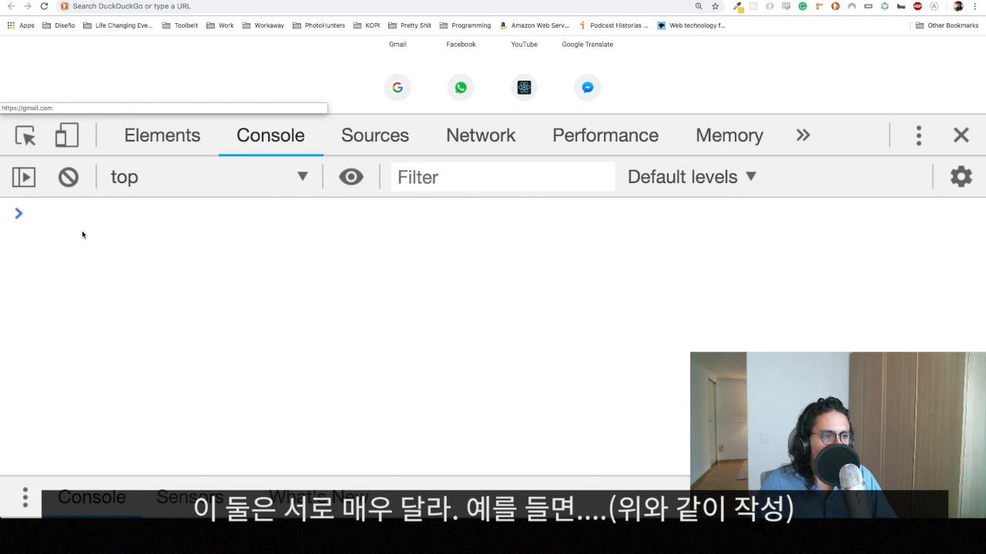
pyautogui.write('let h')
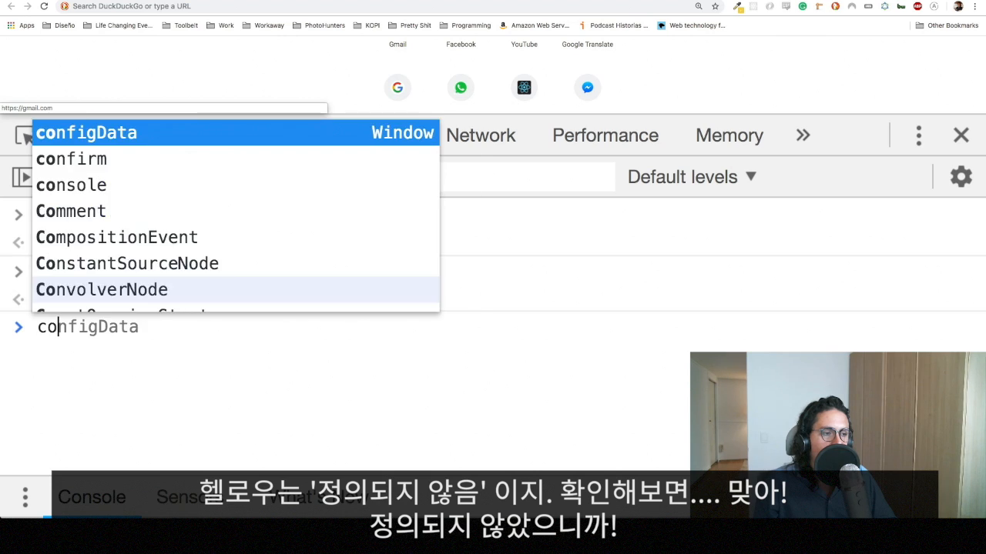
pyautogui.write('console.log(hello')
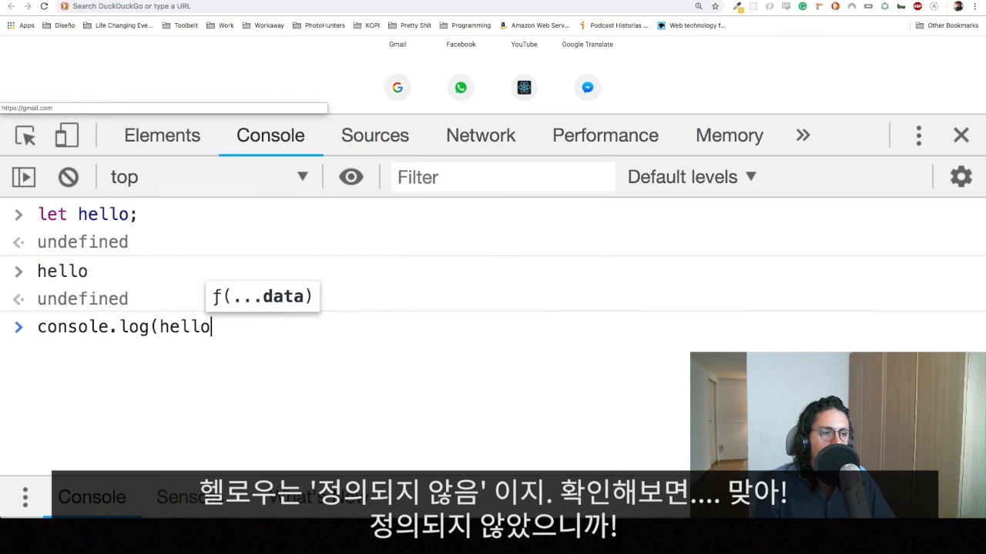
pyautogui.write('=== undefined')
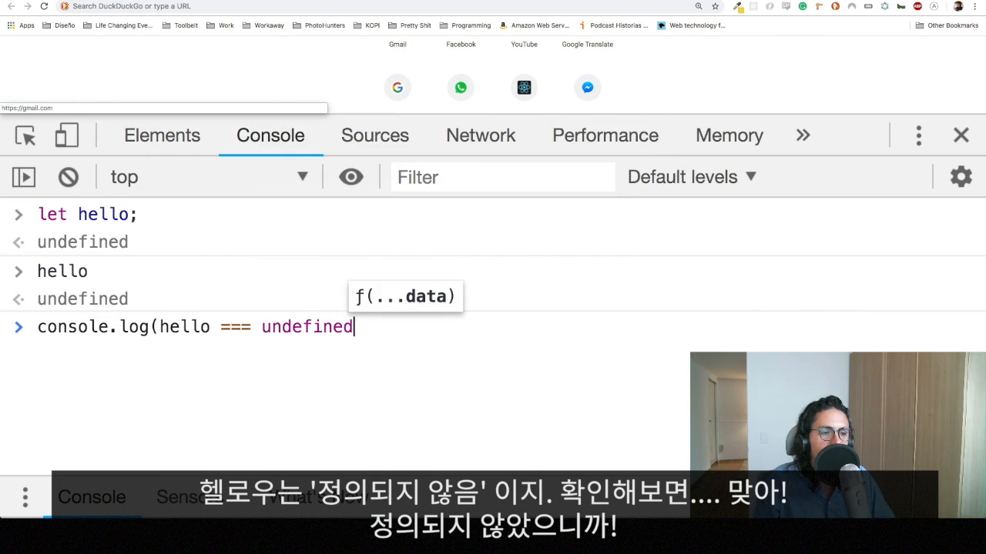
pyautogui.press('Enter')
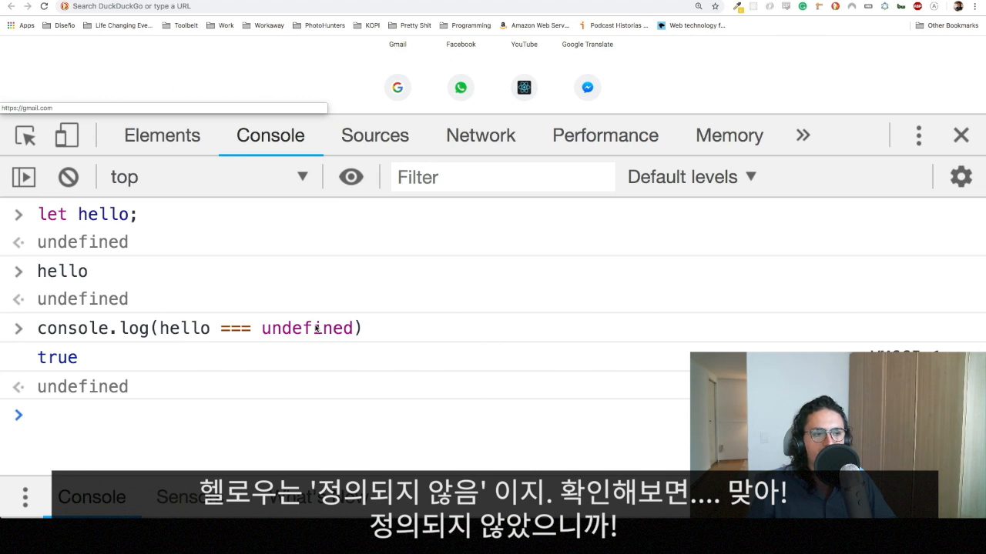
# Step: Log hello === null, which prints false, and highlight the result
pyautogui.write('console.log(hello === undefined)')
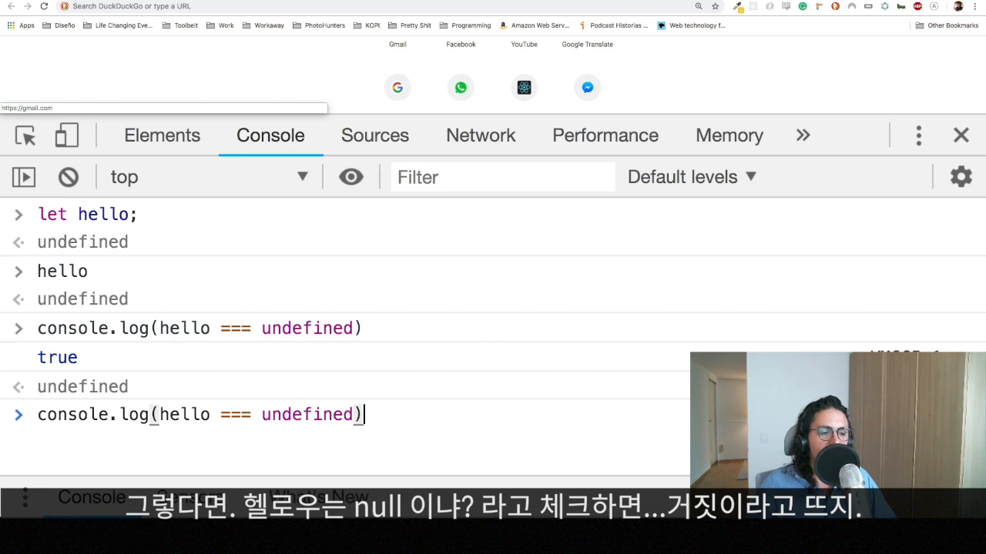
pyautogui.press('Backspace')
pyautogui.write('null')
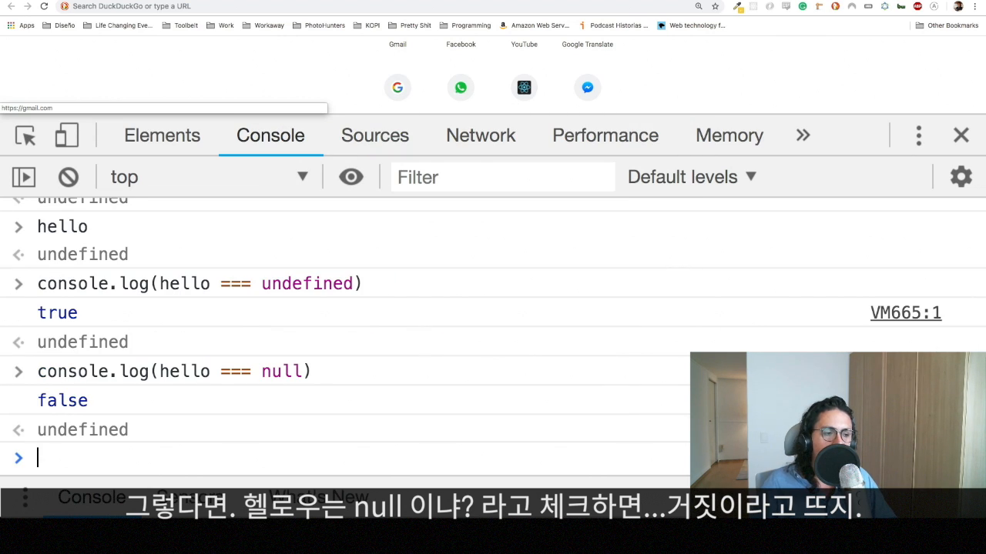
pyautogui.doubleClick(62, 400)
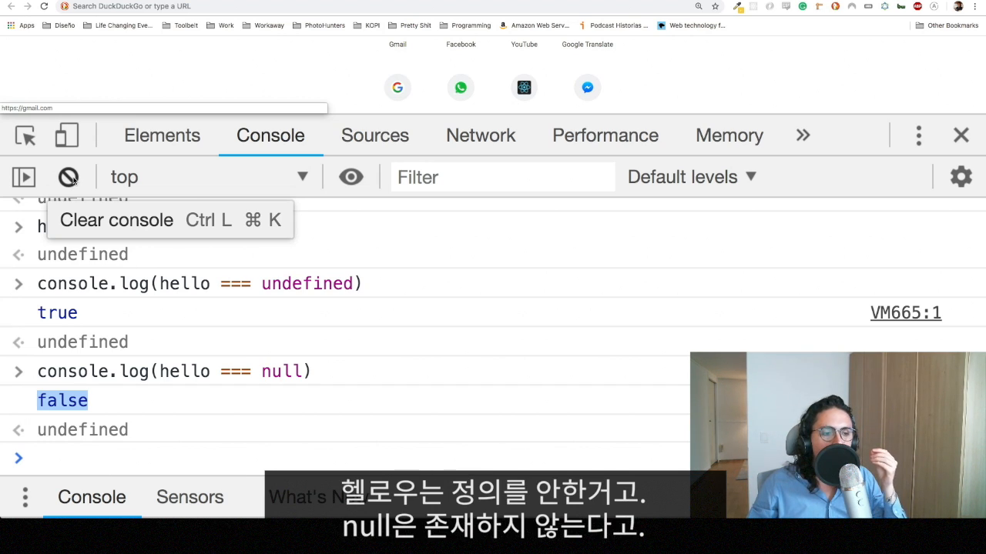
# Step: Assign null to hello and confirm hello now evaluates to null
pyautogui.click(67, 178)
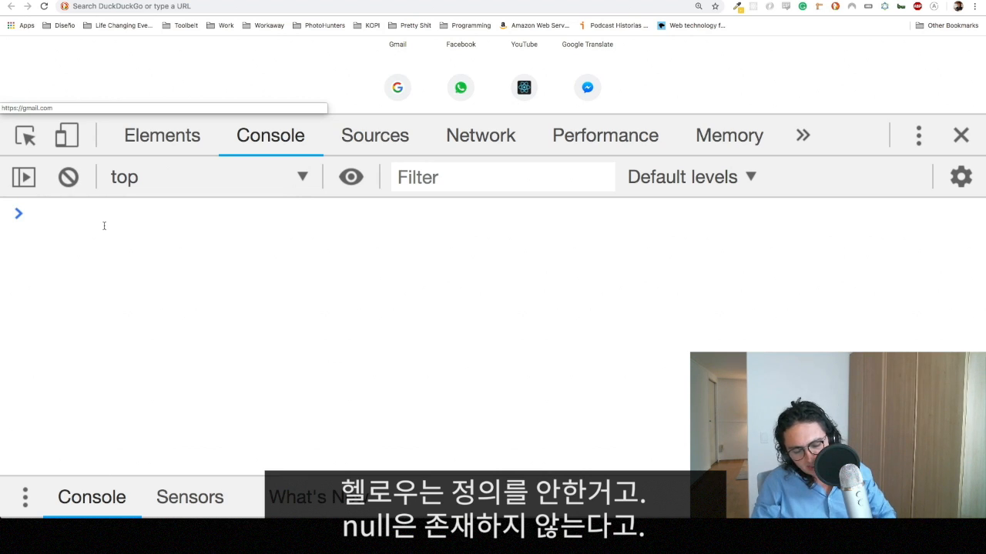
pyautogui.write('let hello;')
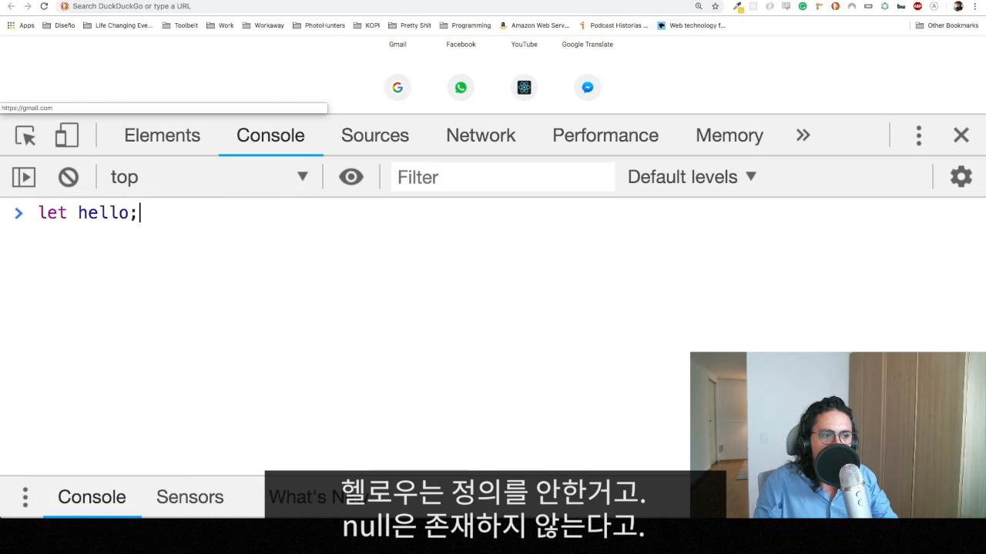
pyautogui.write('hello')
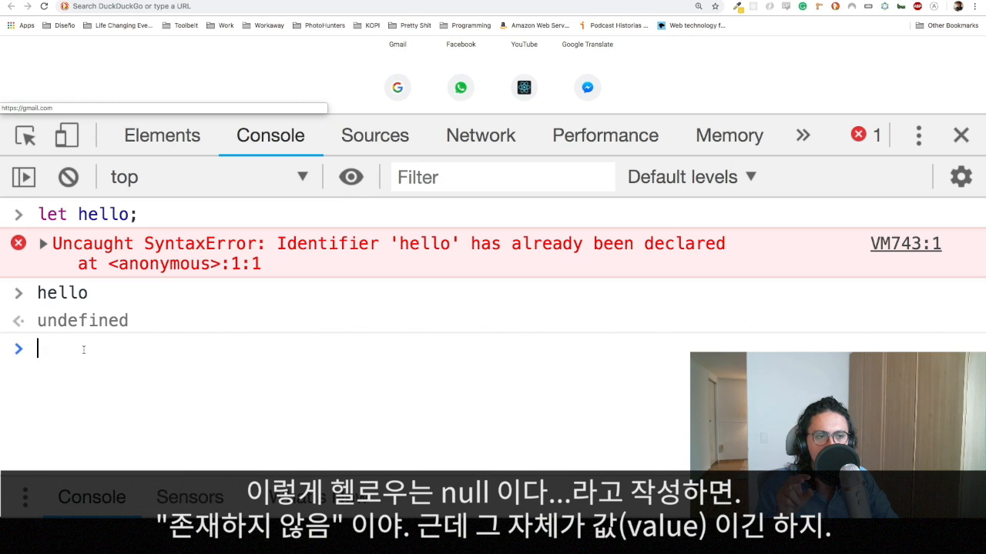
pyautogui.write('hello')
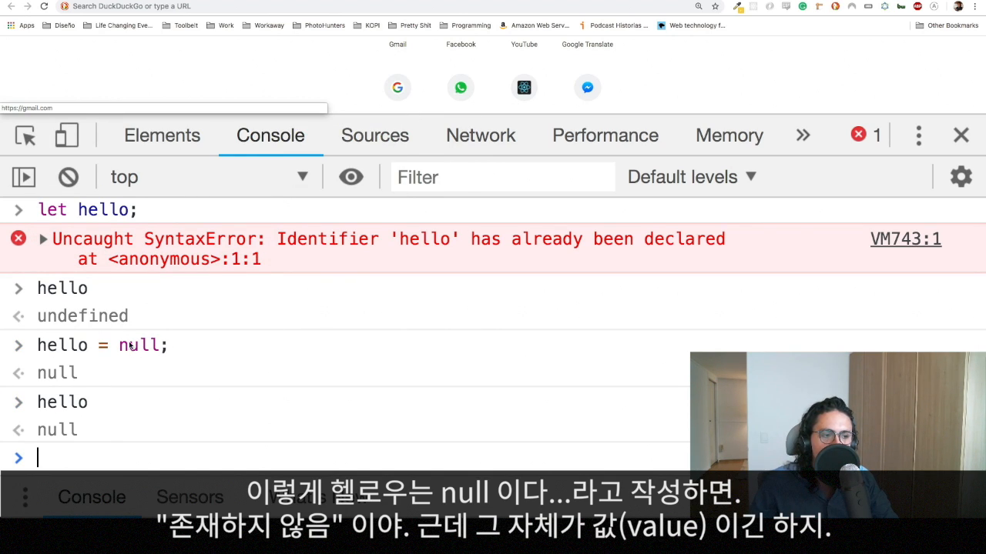
pyautogui.doubleClick(139, 345)
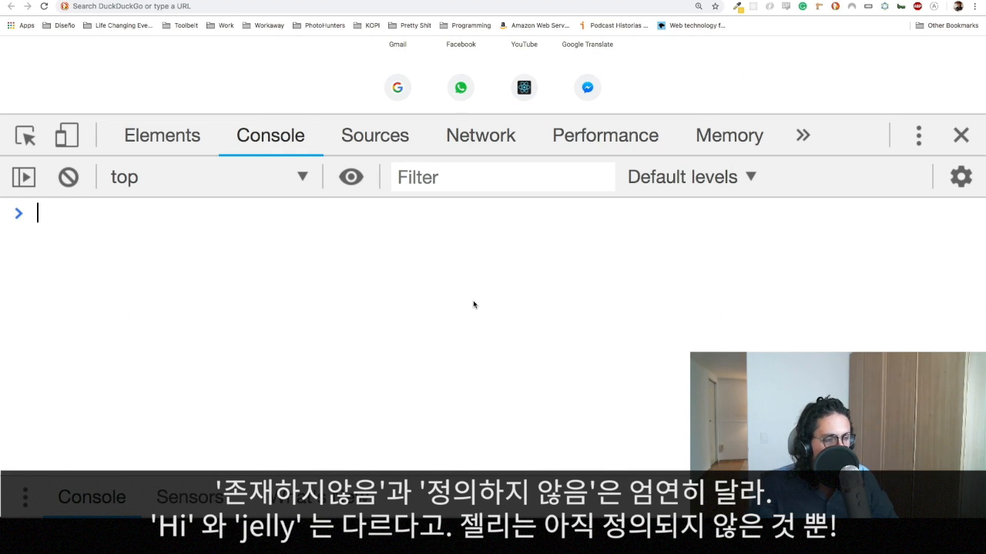
# Step: Declare const hi = null, evaluate hi and undefined jelly (ReferenceError), then clear
pyautogui.write('const hi = null;')
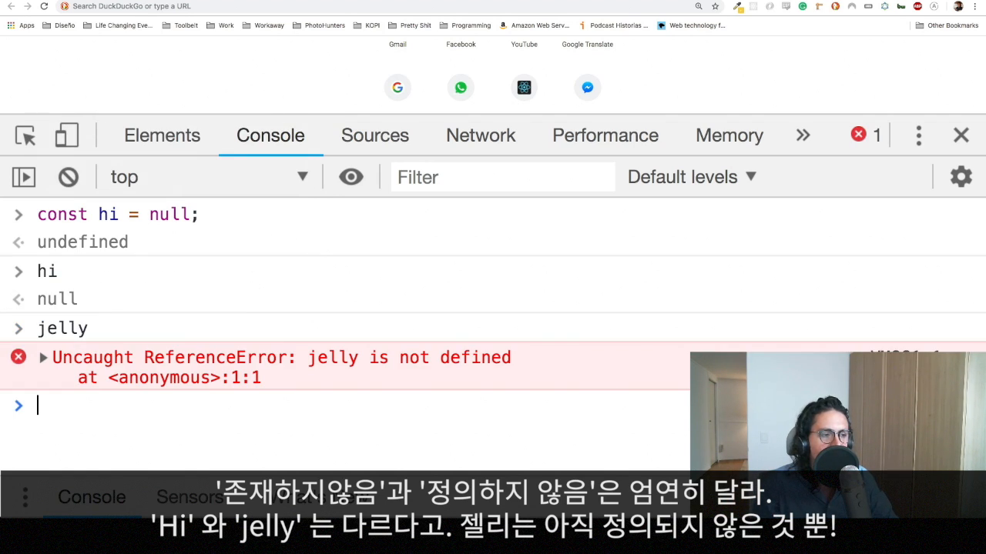
pyautogui.click(43, 358)
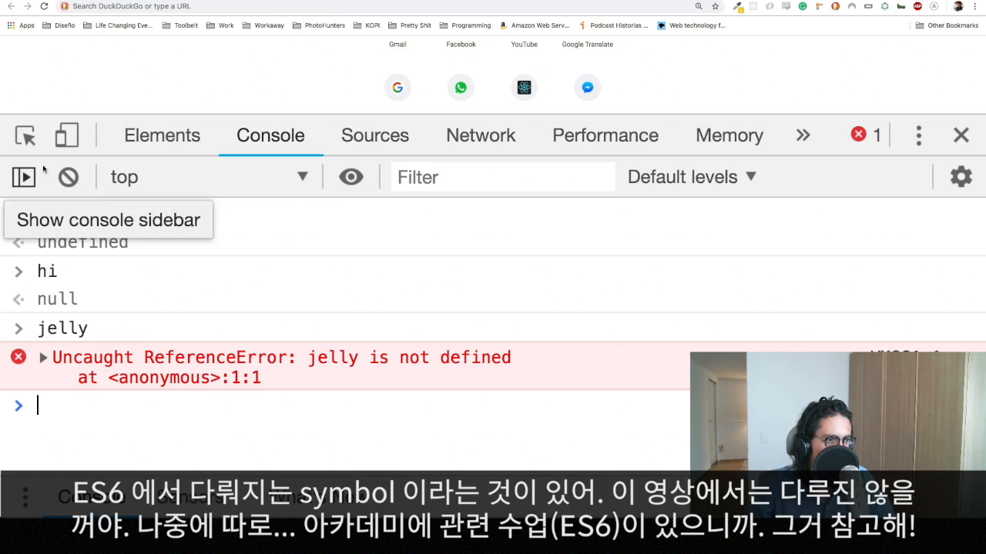
pyautogui.click(68, 178)
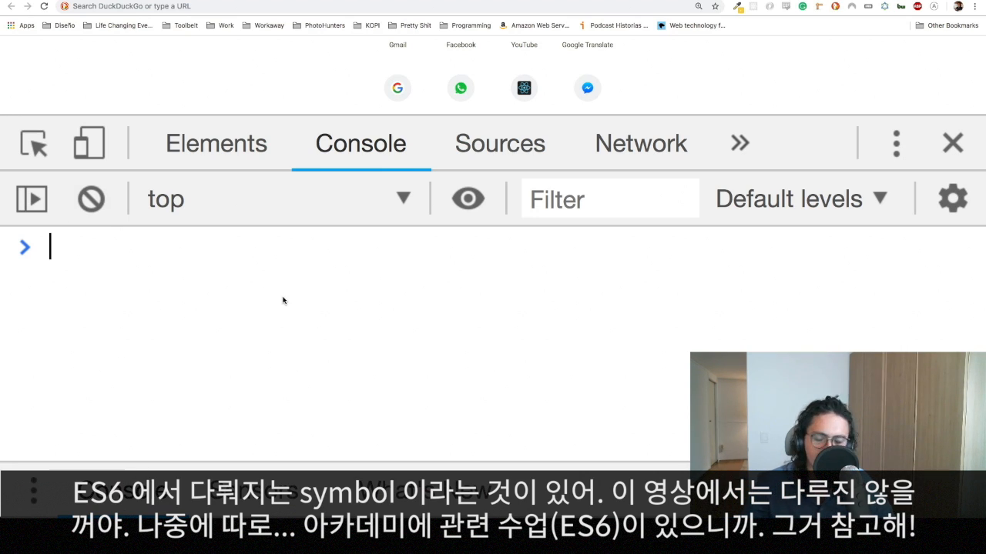
# Step: Evaluate "hello", 1212, 1.2, true, false, undefined and null as a primitives recap, then clear the console
pyautogui.write('"hel')
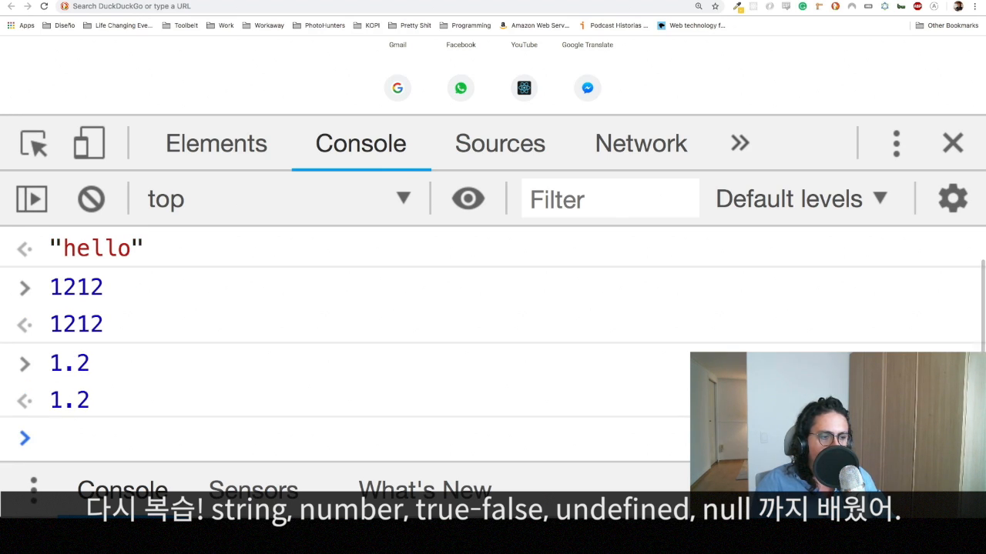
pyautogui.write('trud')
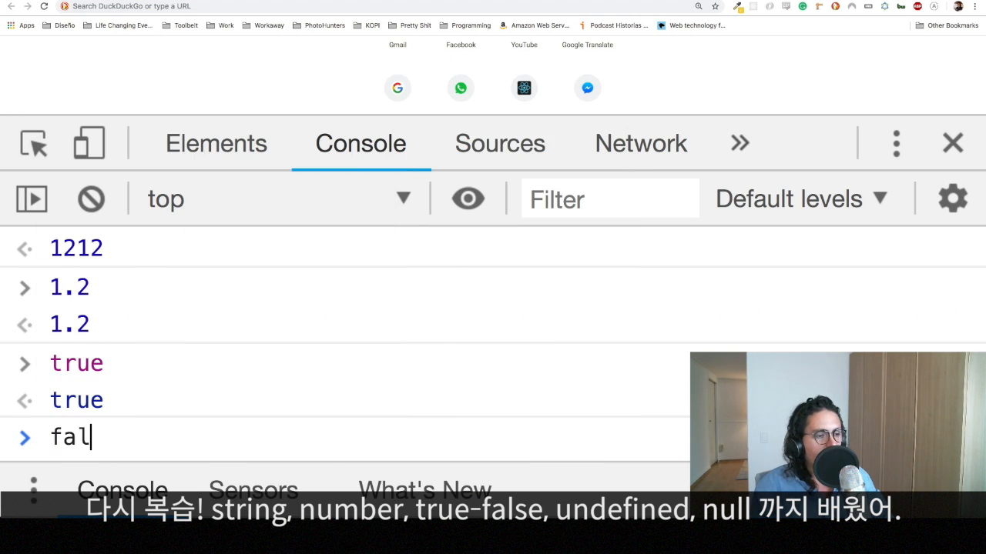
pyautogui.write('name')
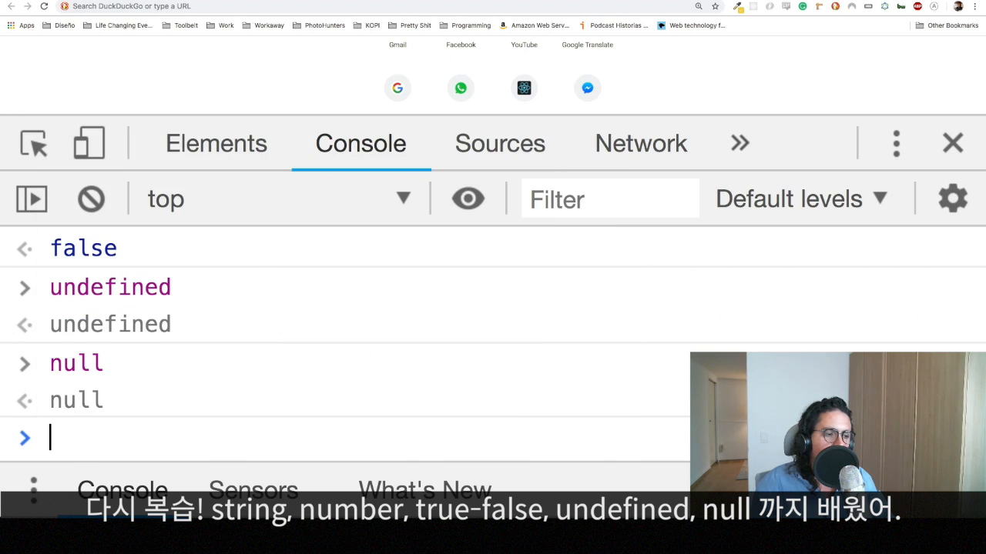
pyautogui.click(91, 199)
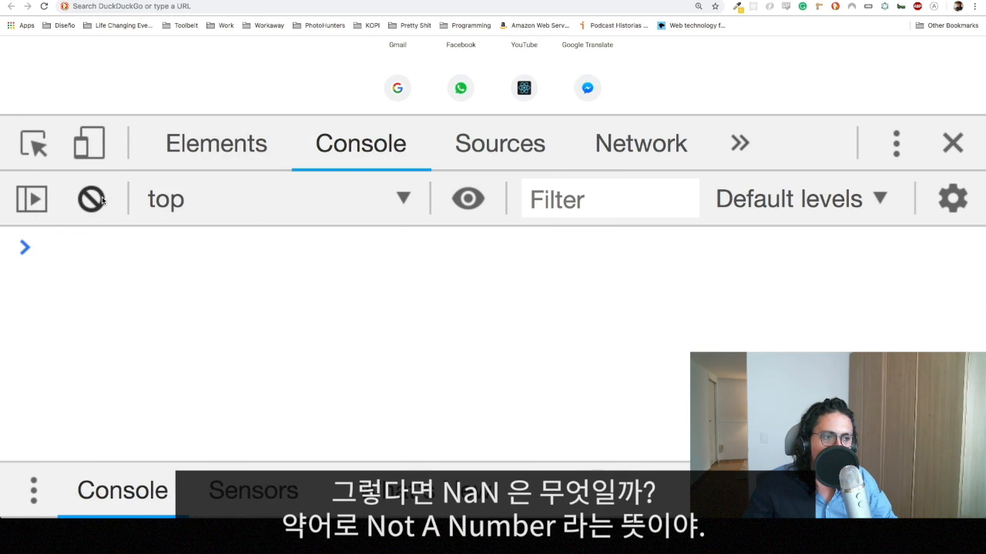
# Step: Evaluate Math.pow(5, "hello"), Math.floor("heehehehe") and "hello" / 6 to get NaN, then clear the console
pyautogui.click(50, 246)
pyautogui.write('NaN')
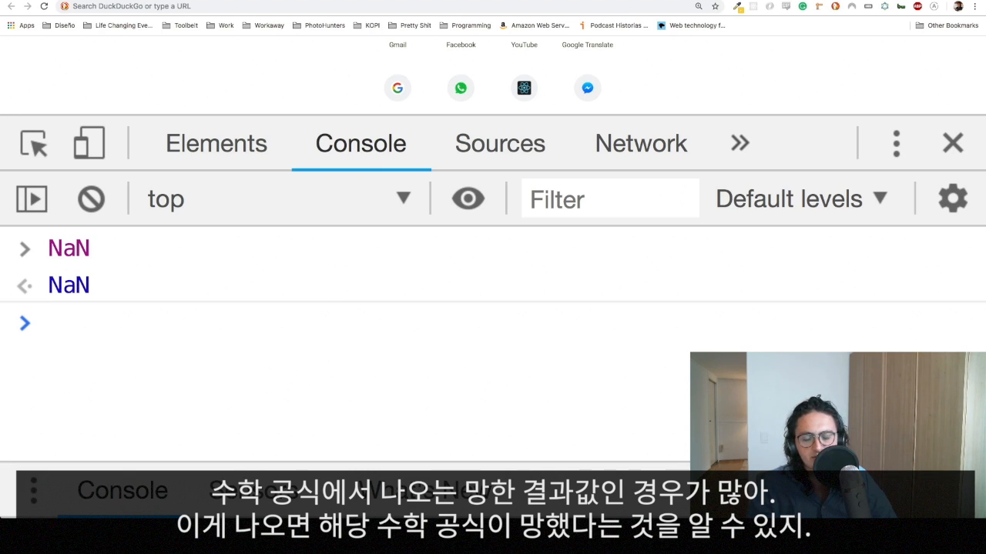
pyautogui.write('Math.f')
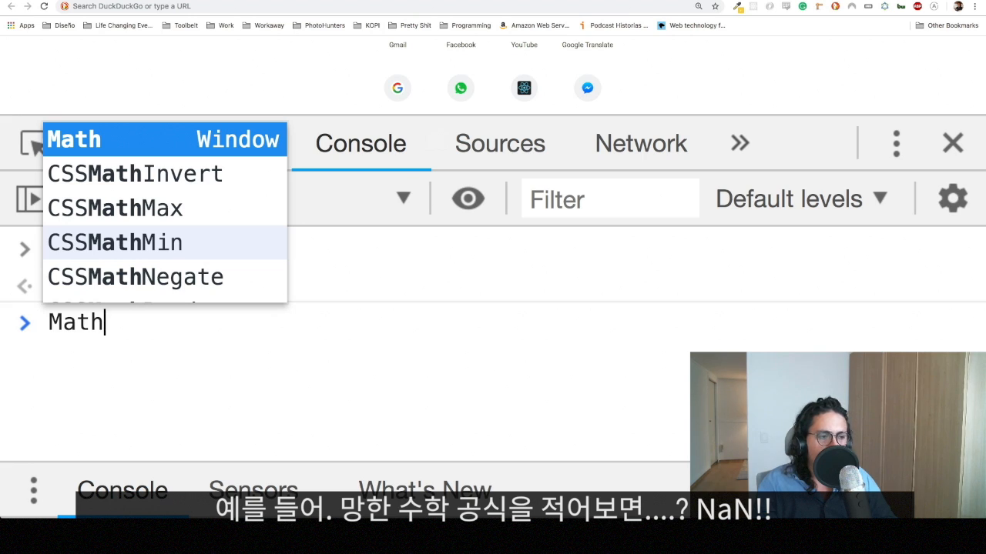
pyautogui.write('.pow')
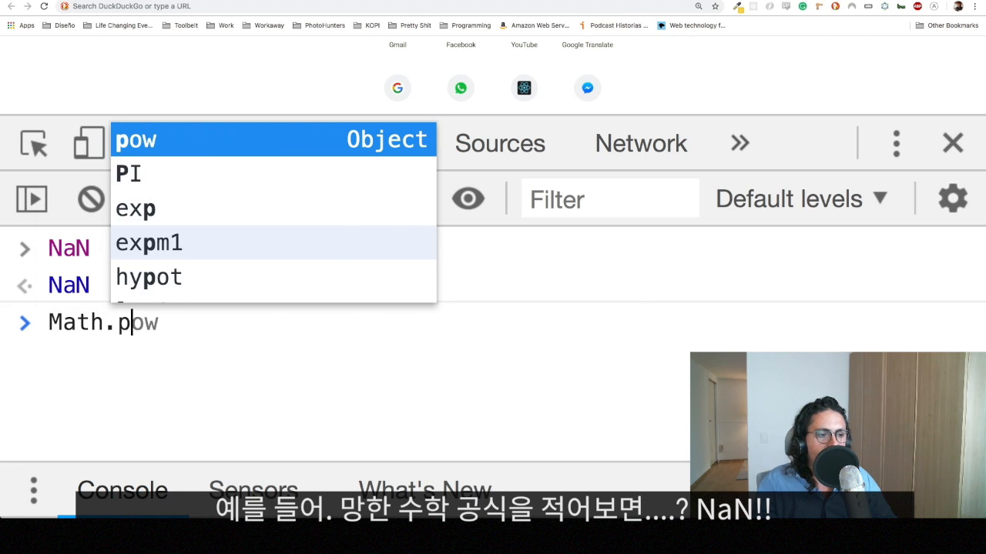
pyautogui.write('(')
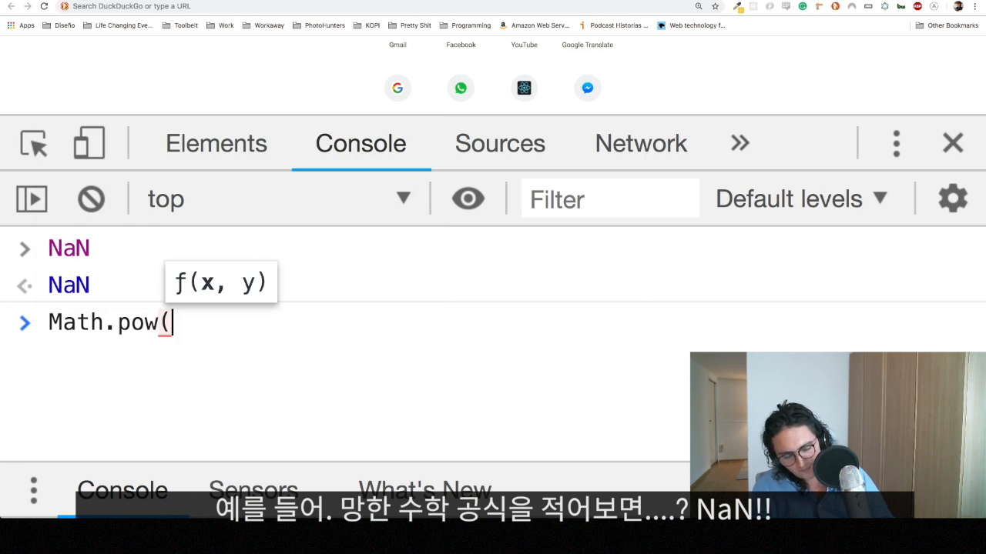
pyautogui.write('5, "he')
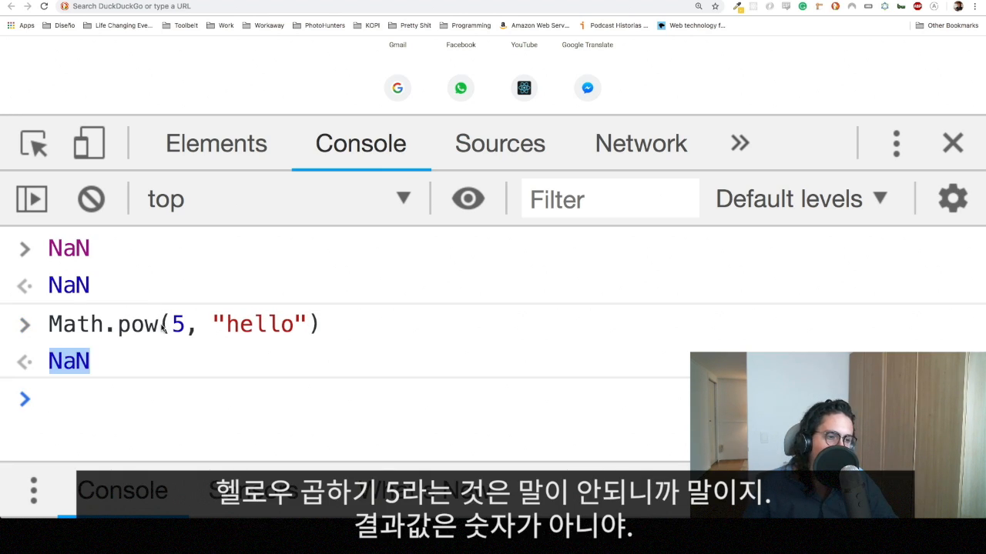
pyautogui.doubleClick(261, 323)
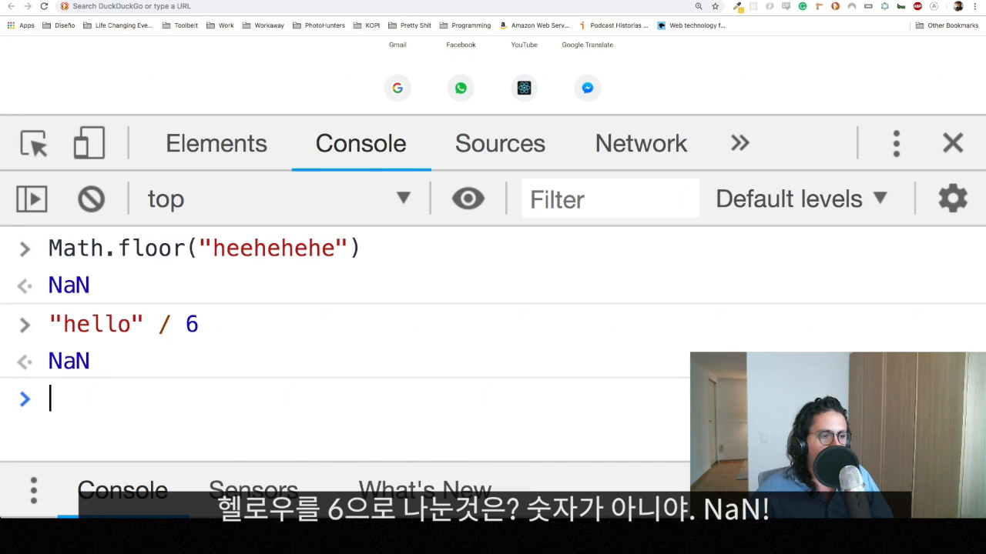
pyautogui.moveTo(90, 379)
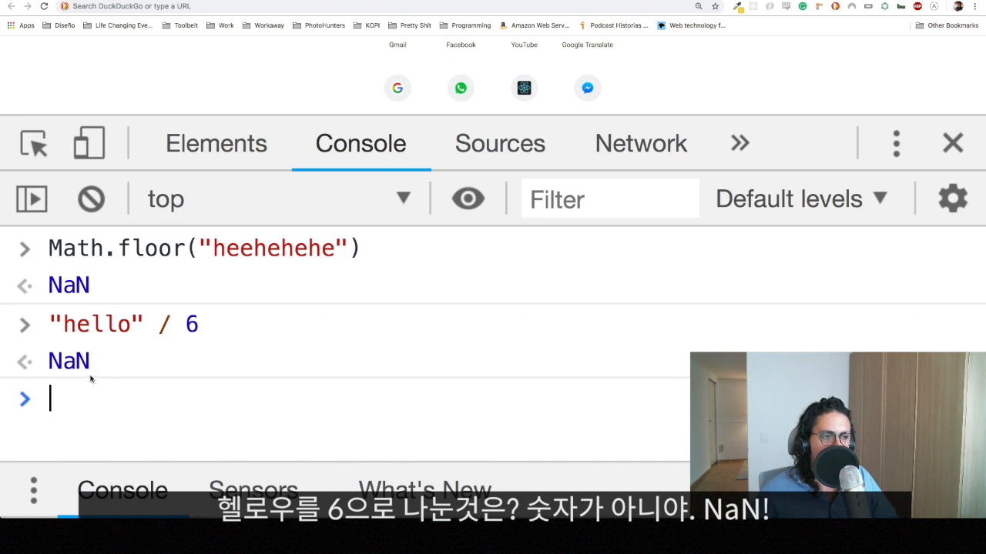
pyautogui.click(91, 198)
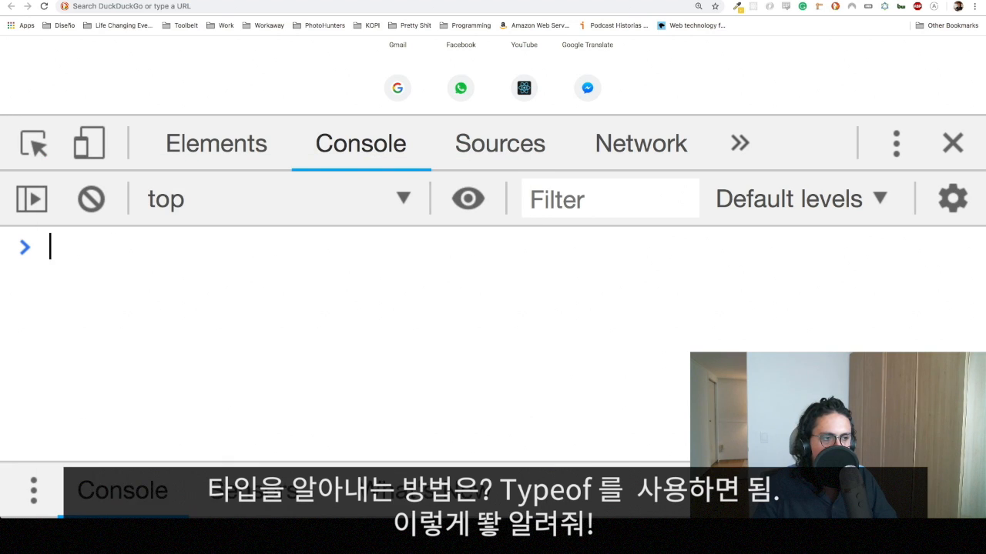
# Step: Evaluate typeof true, which returns "boolean"
pyautogui.write('typeof true')
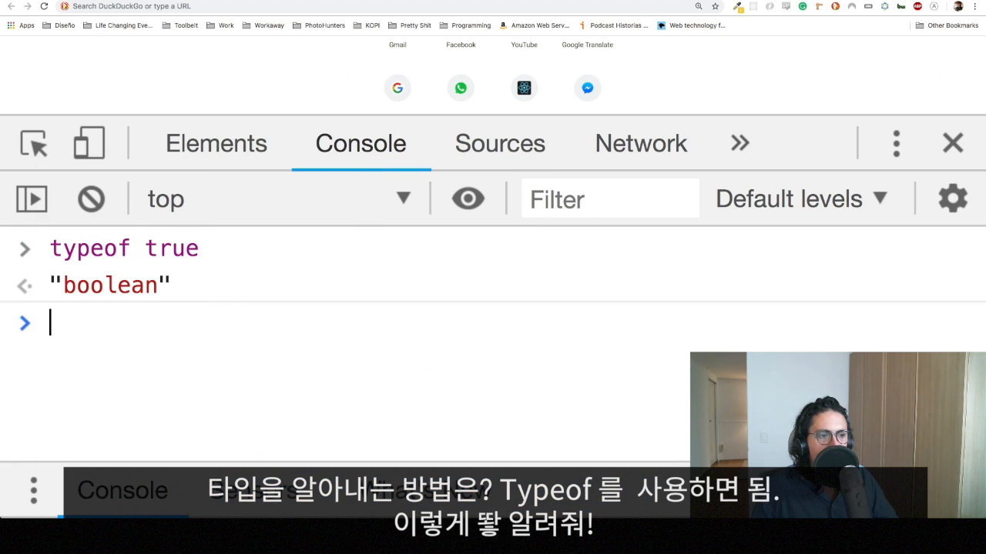
pyautogui.click(951, 144)
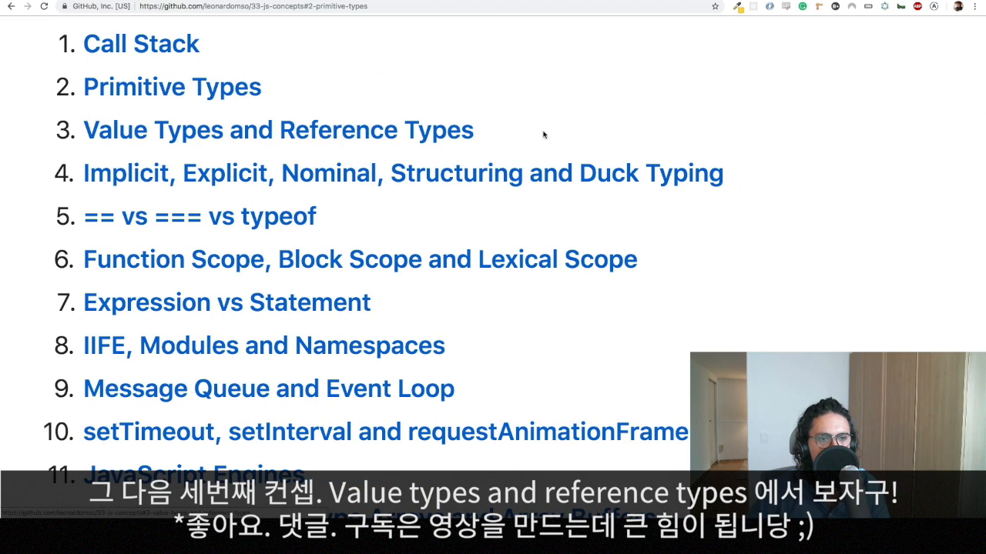
pyautogui.moveTo(351, 129)
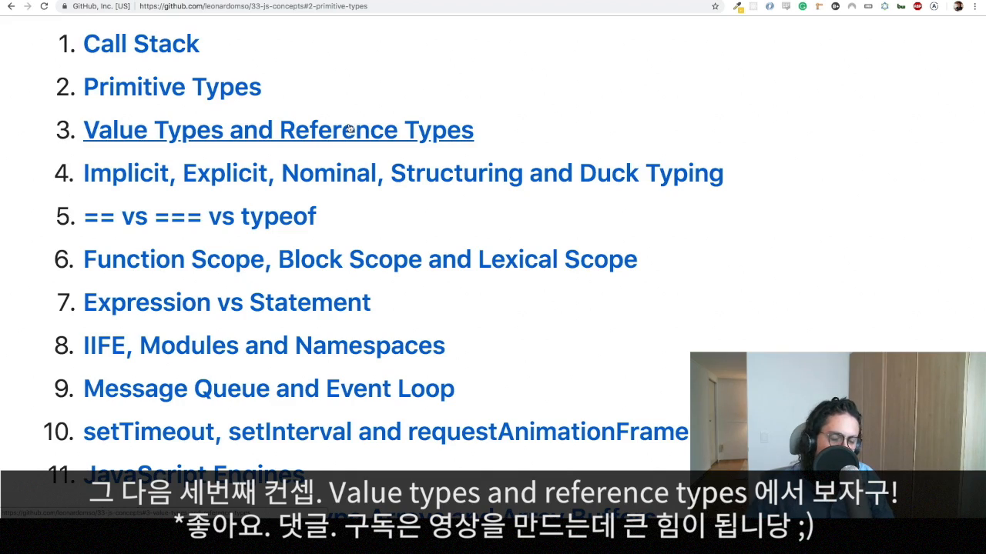